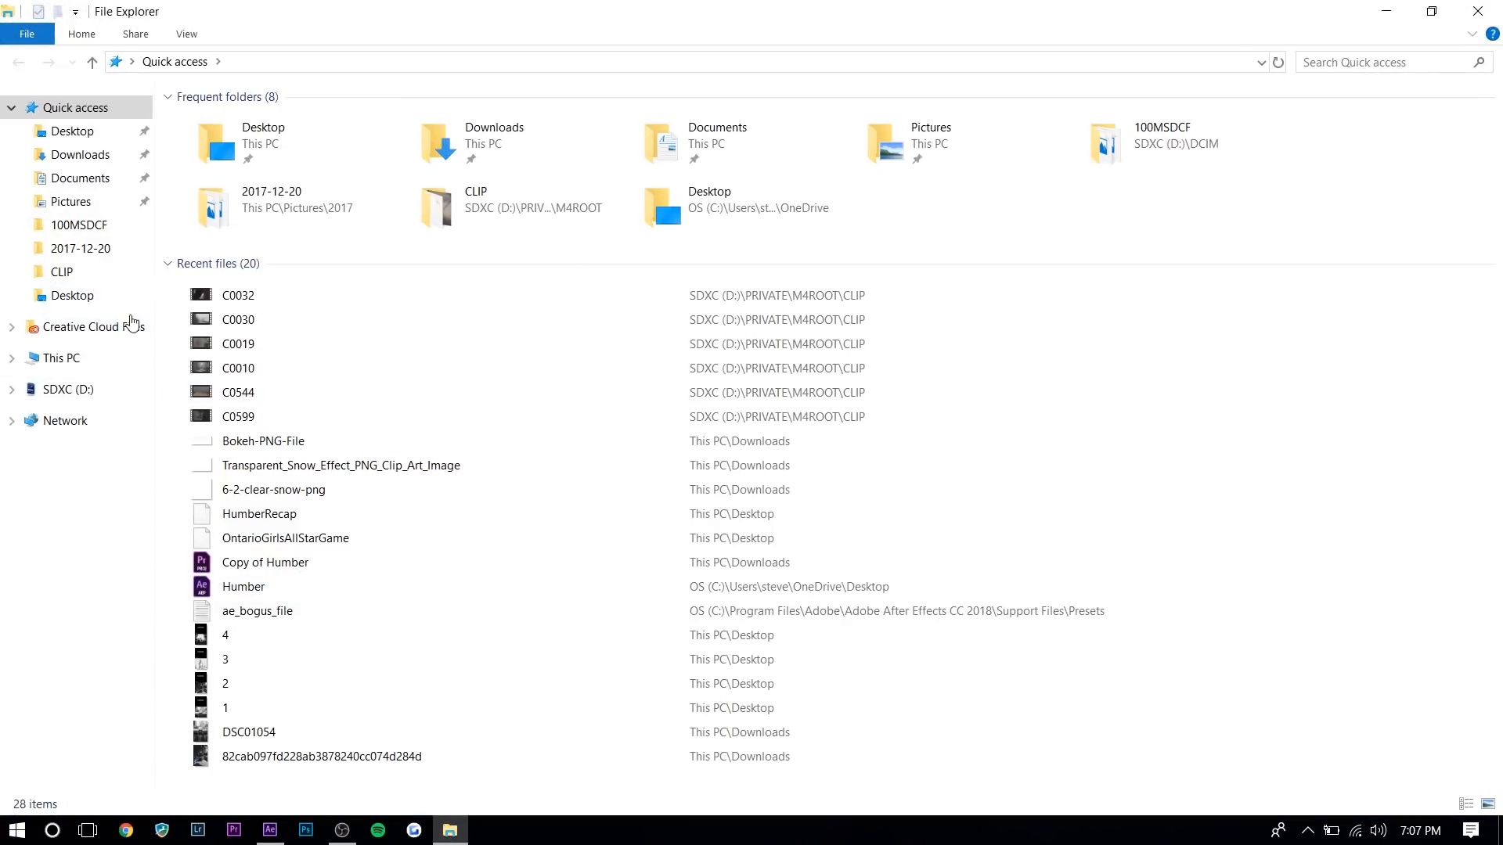
{"action": "mouse_move", "coordinate": [66, 189]}
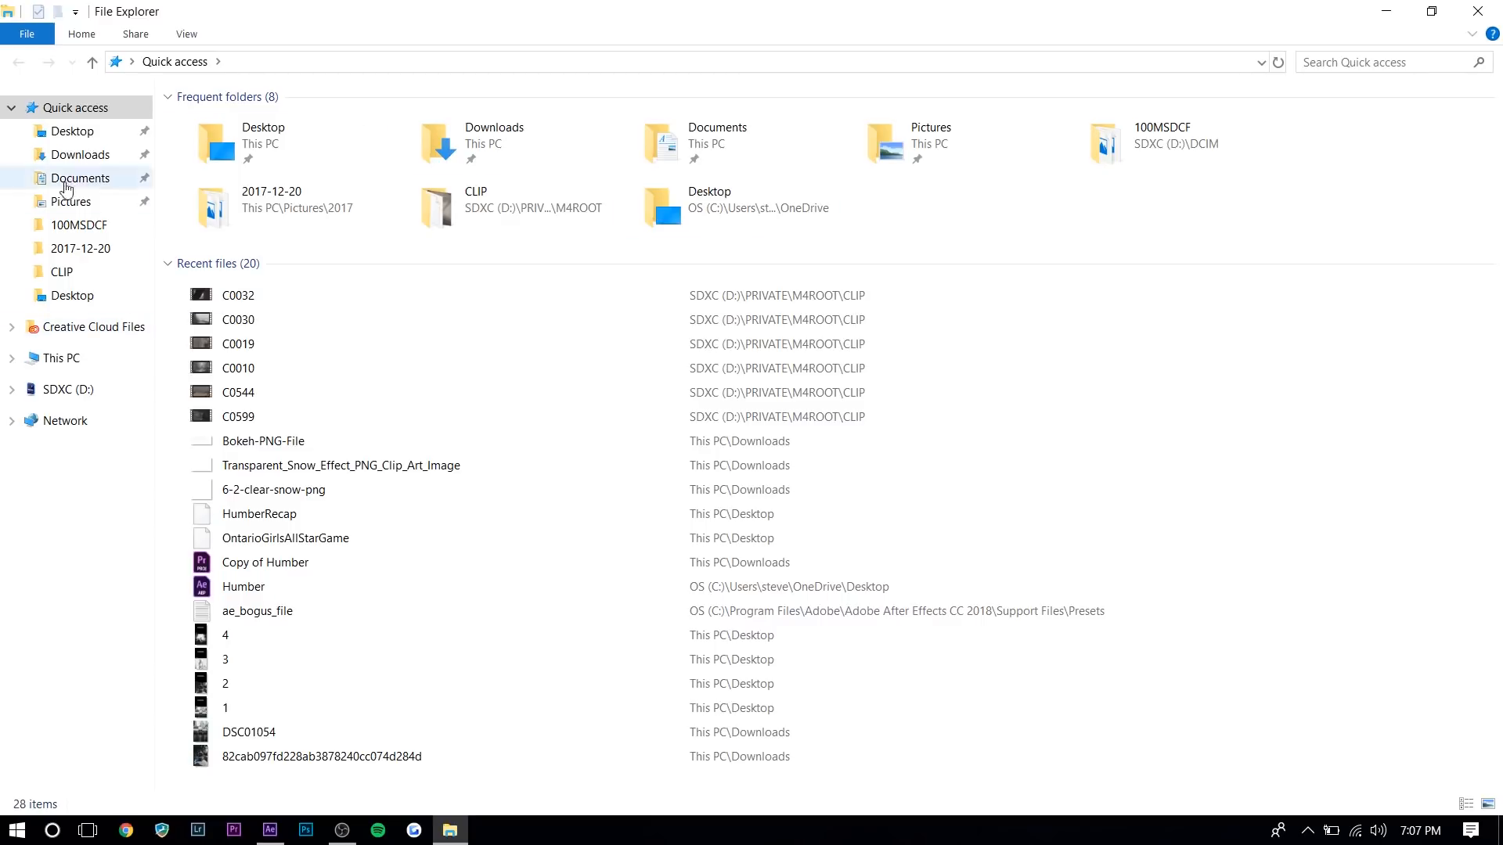
Browse C: > Program Files > Adobe > After Effects CC 2018 > Support Files > Plug-ins to find AEPixelSorter.
{"action": "left_click", "coordinate": [61, 358]}
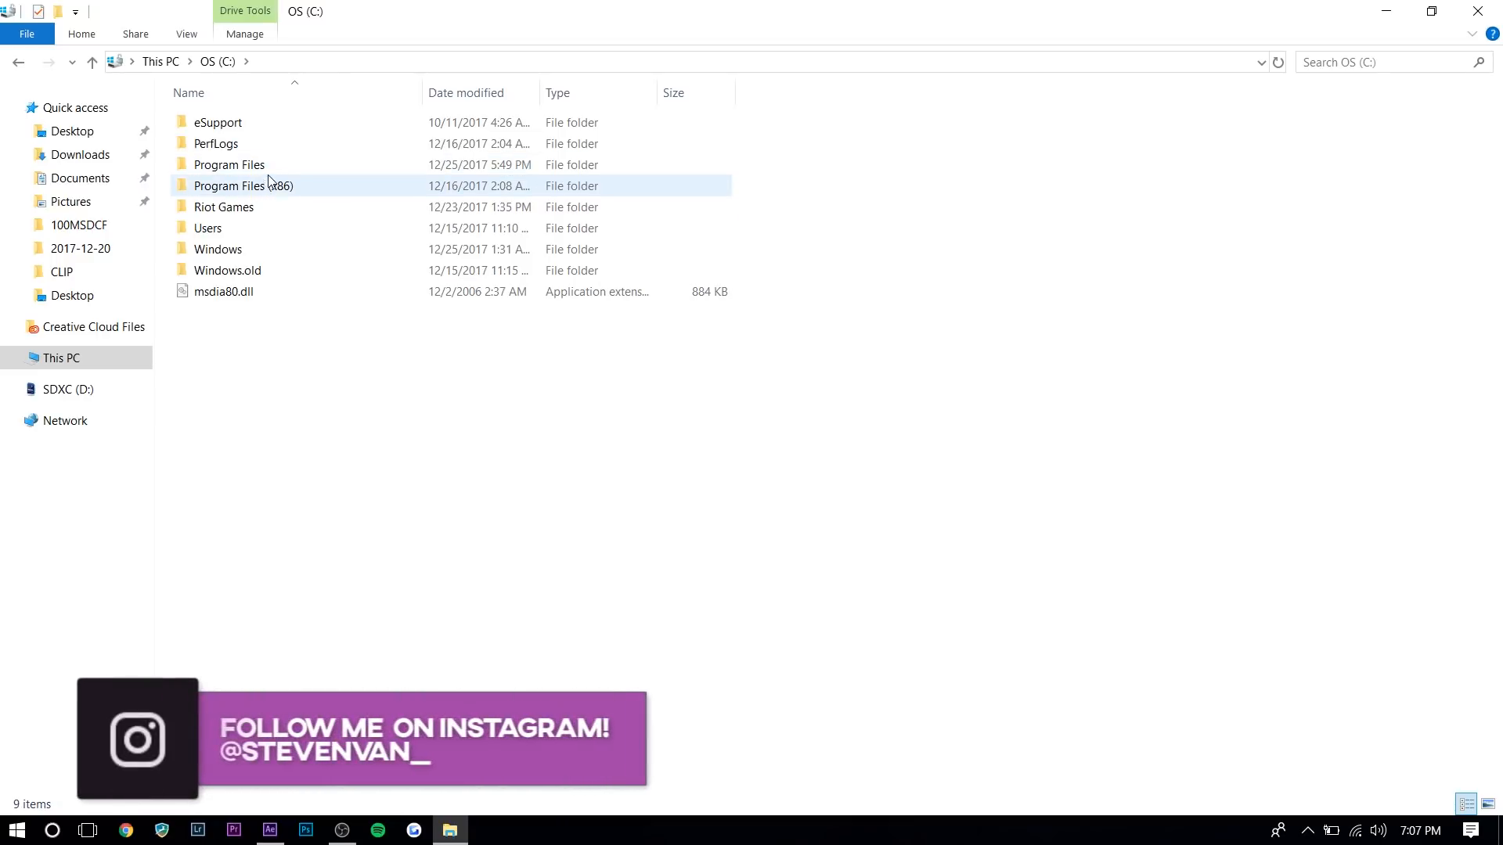
{"action": "double_click", "coordinate": [231, 186]}
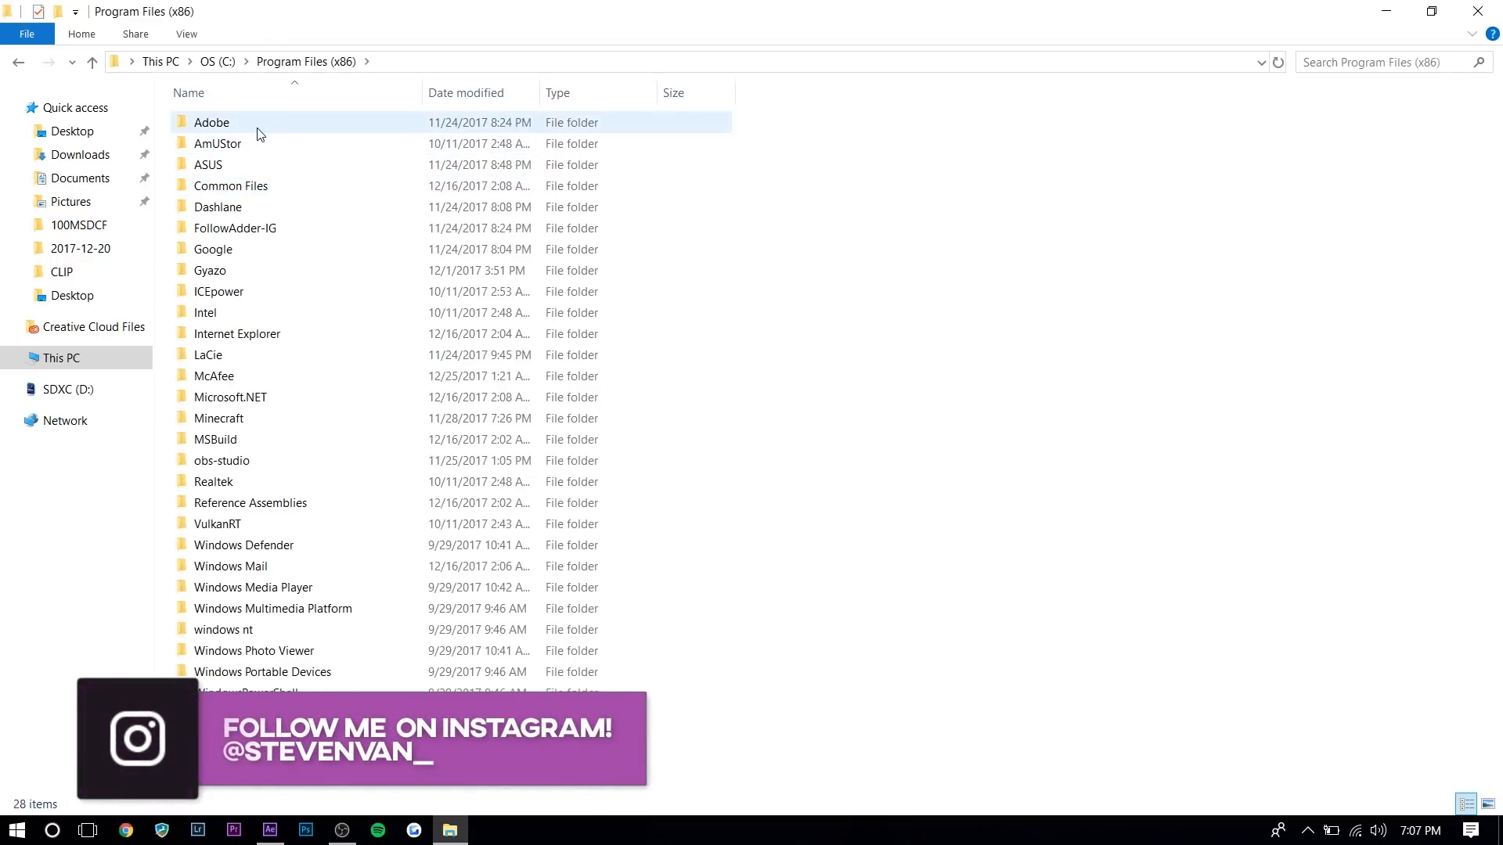
{"action": "left_click", "coordinate": [291, 62]}
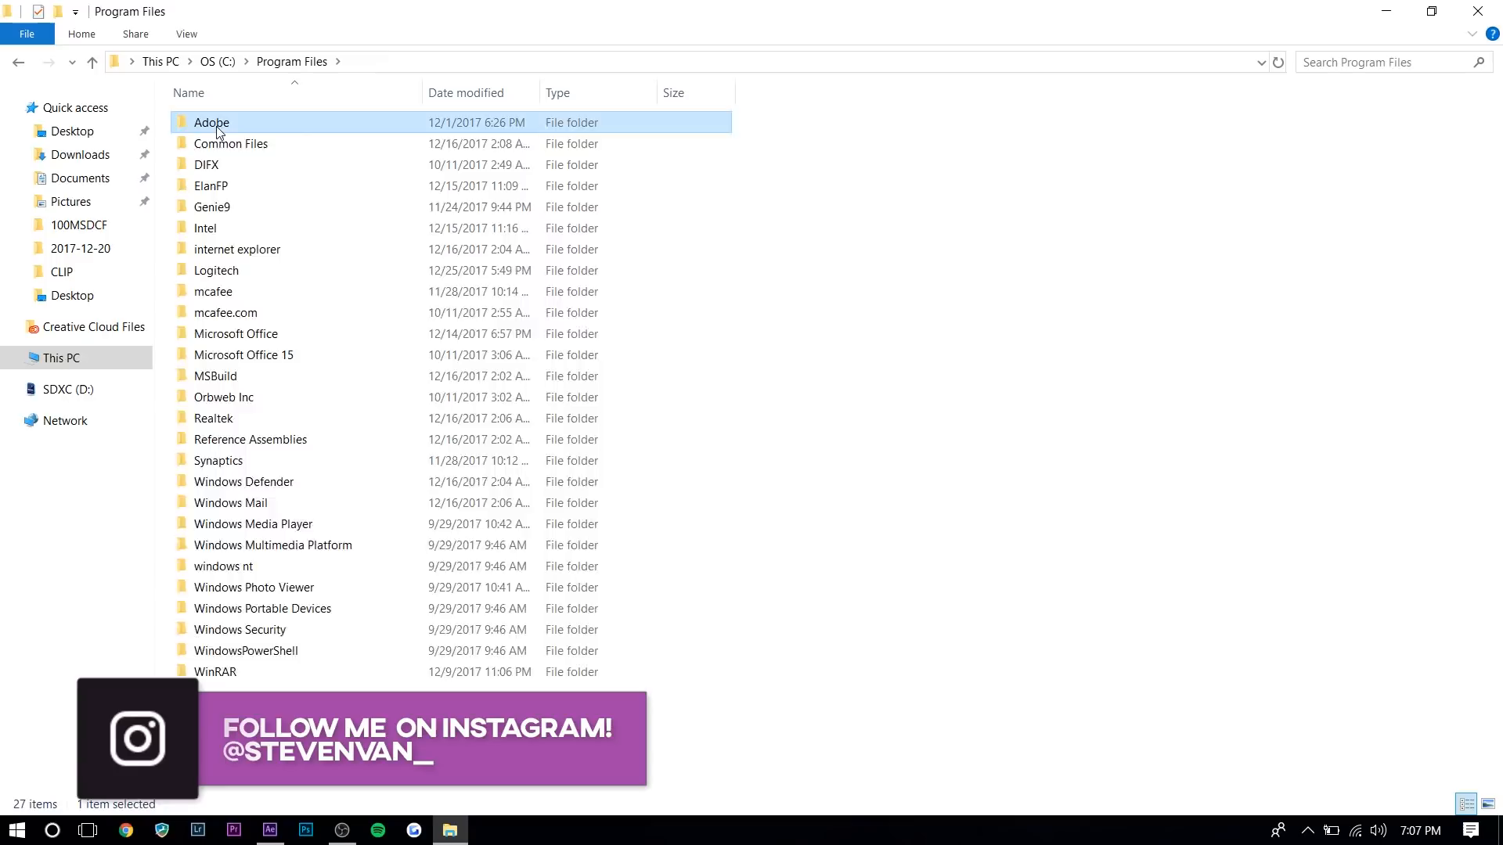
{"action": "double_click", "coordinate": [211, 123]}
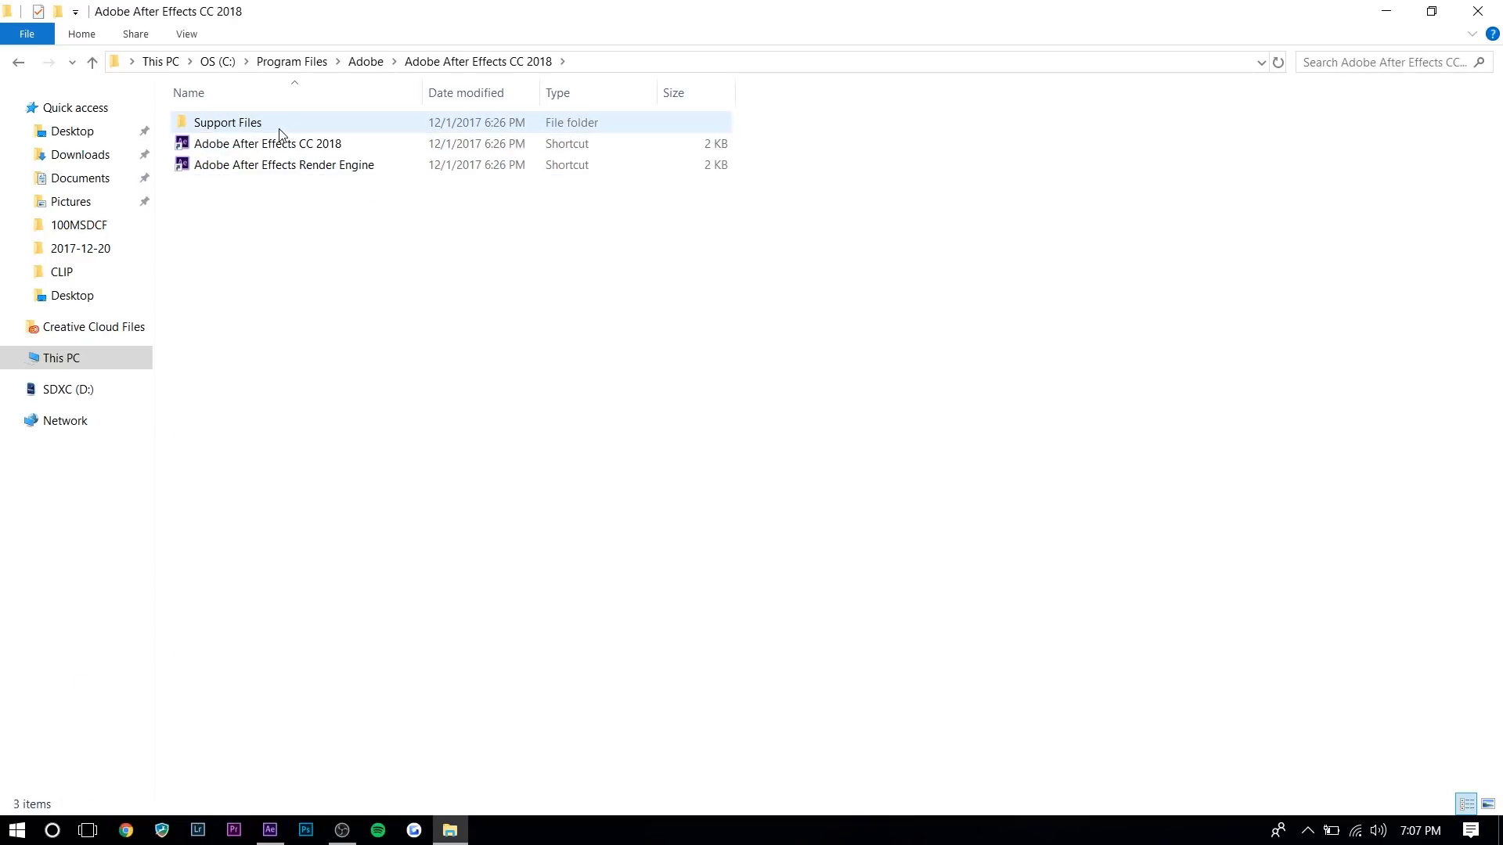
{"action": "double_click", "coordinate": [227, 123]}
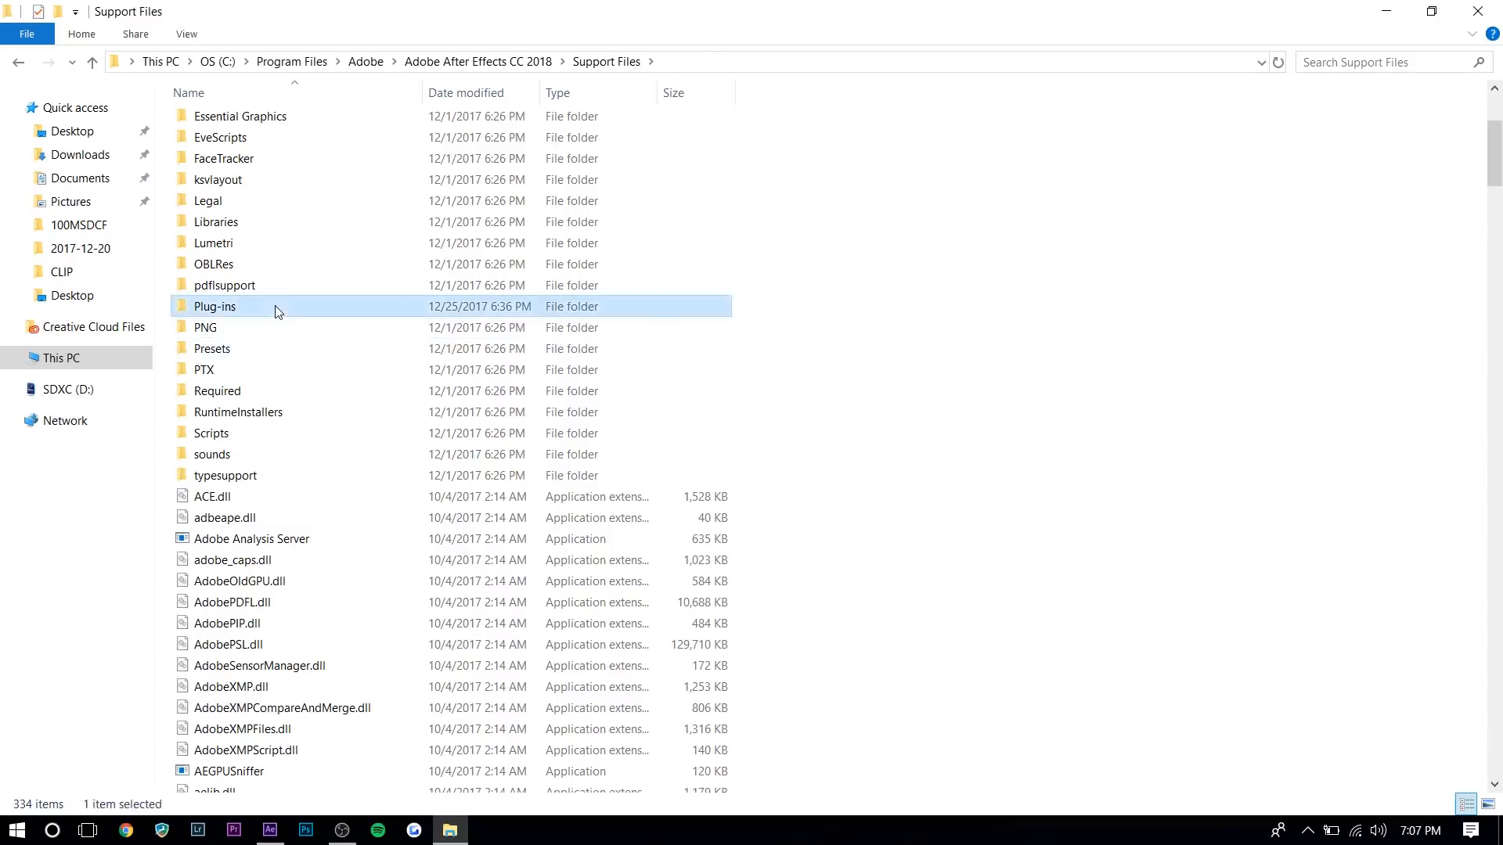
{"action": "double_click", "coordinate": [214, 306]}
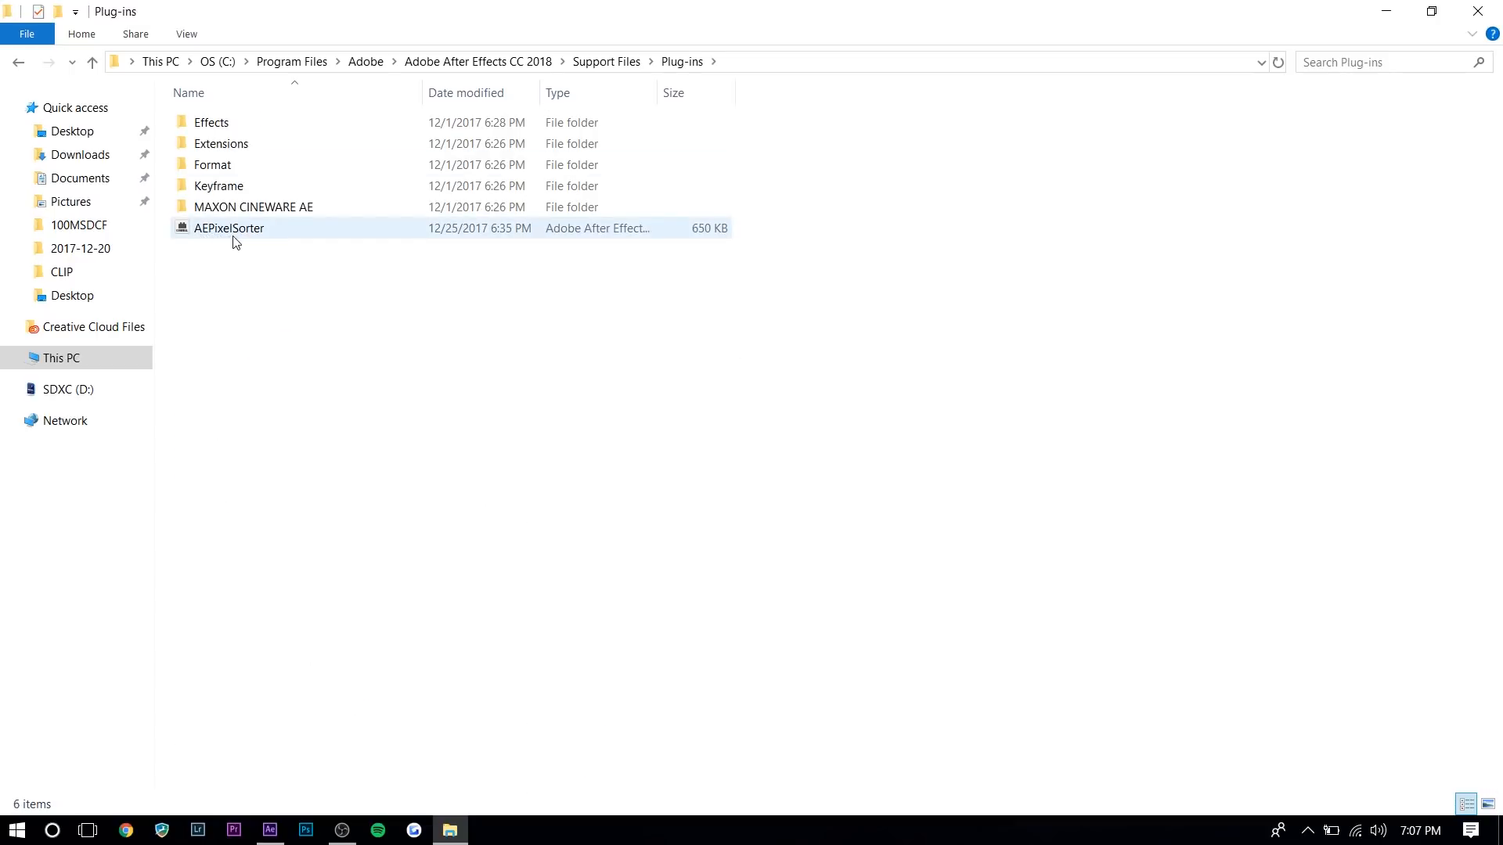
{"action": "left_click", "coordinate": [430, 335]}
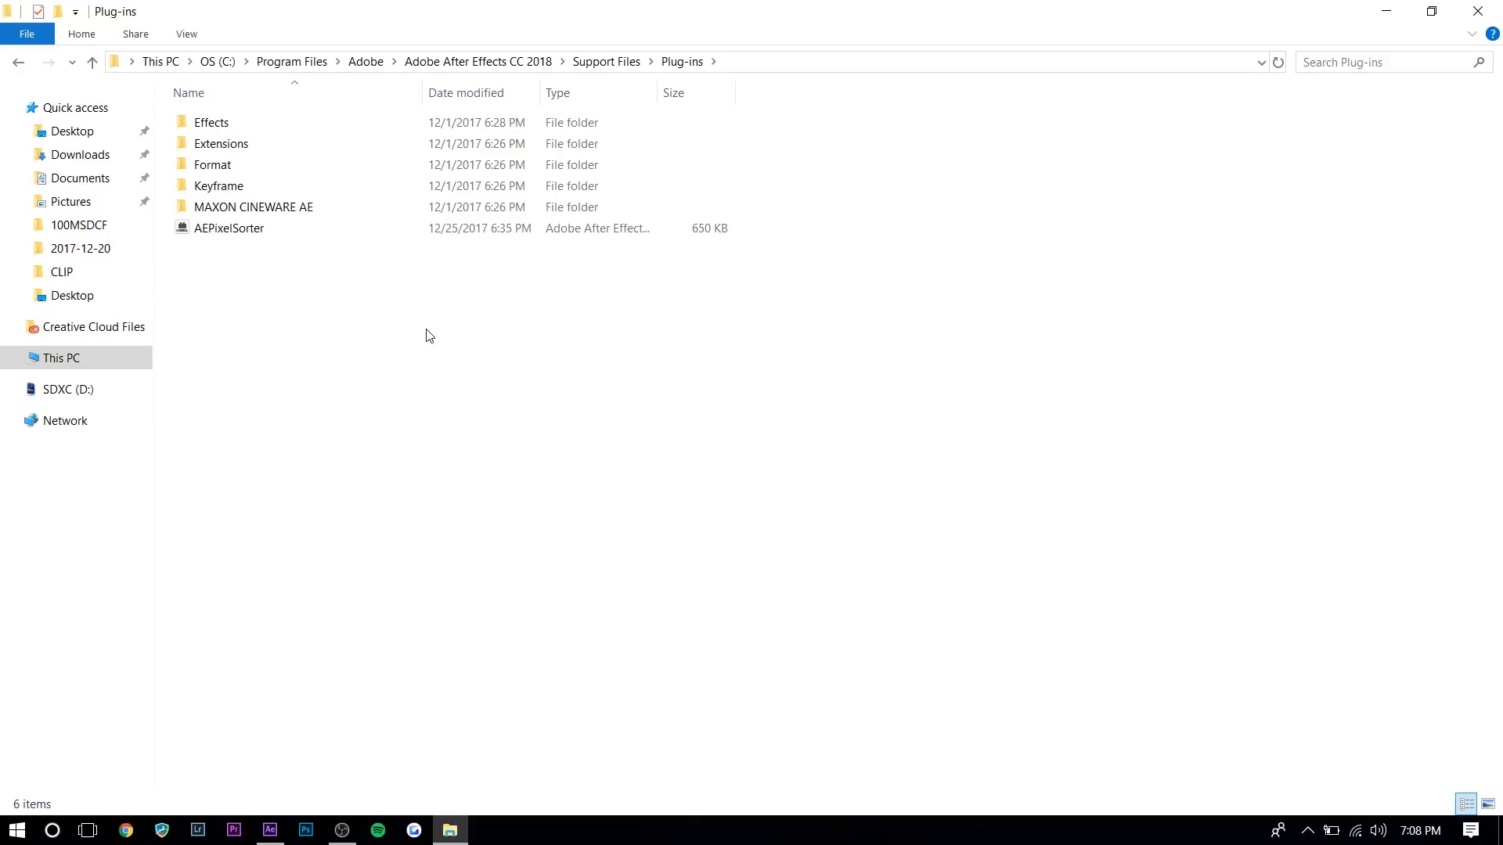
{"action": "left_click", "coordinate": [260, 830]}
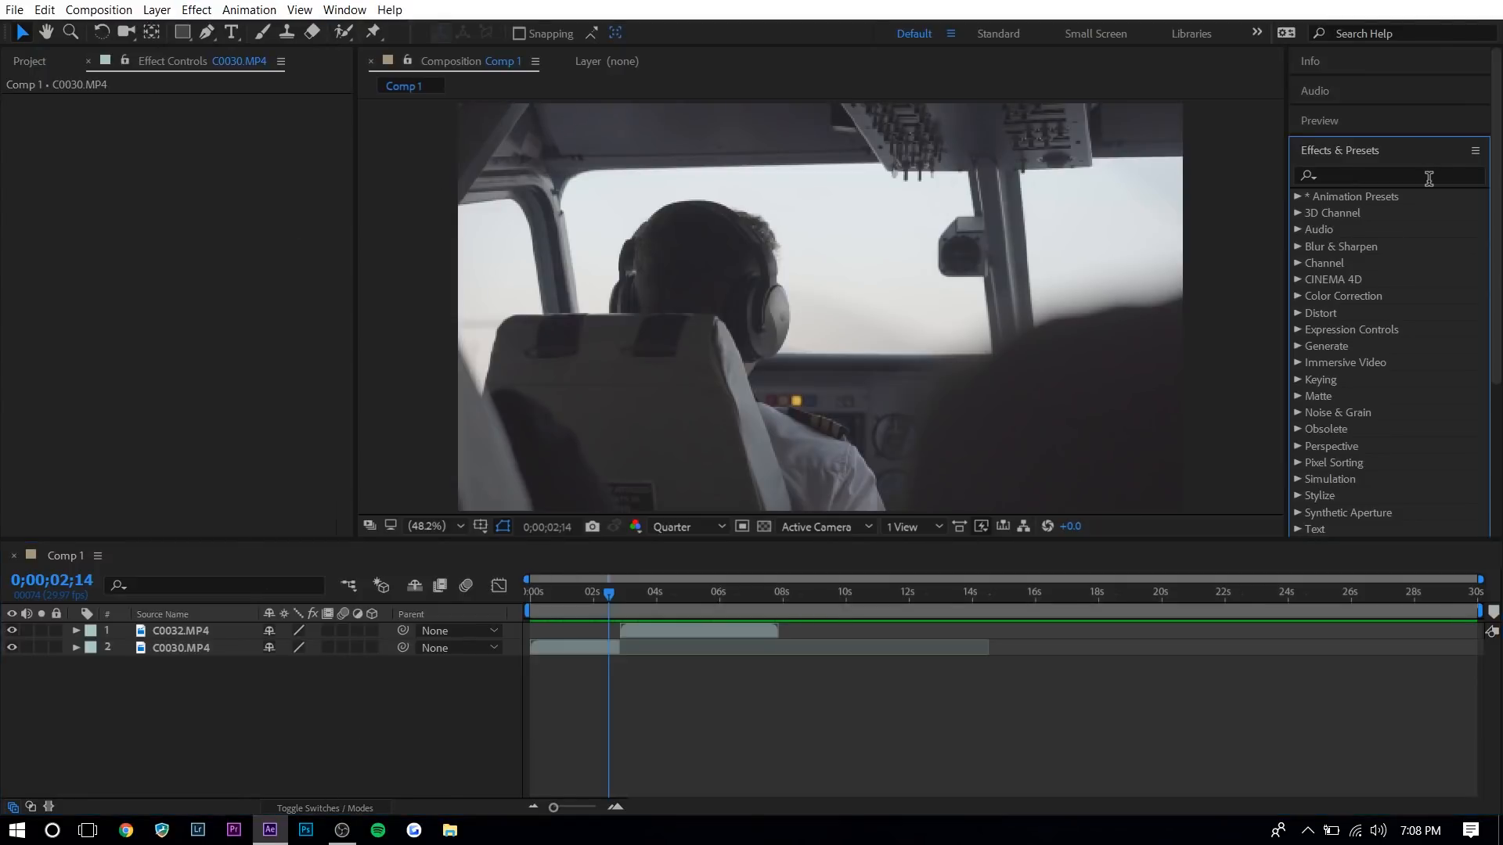
Search 'pix', apply AE Pixel Sorter to C0030.MP4, and close its registration window.
{"action": "type", "text": "pixel"}
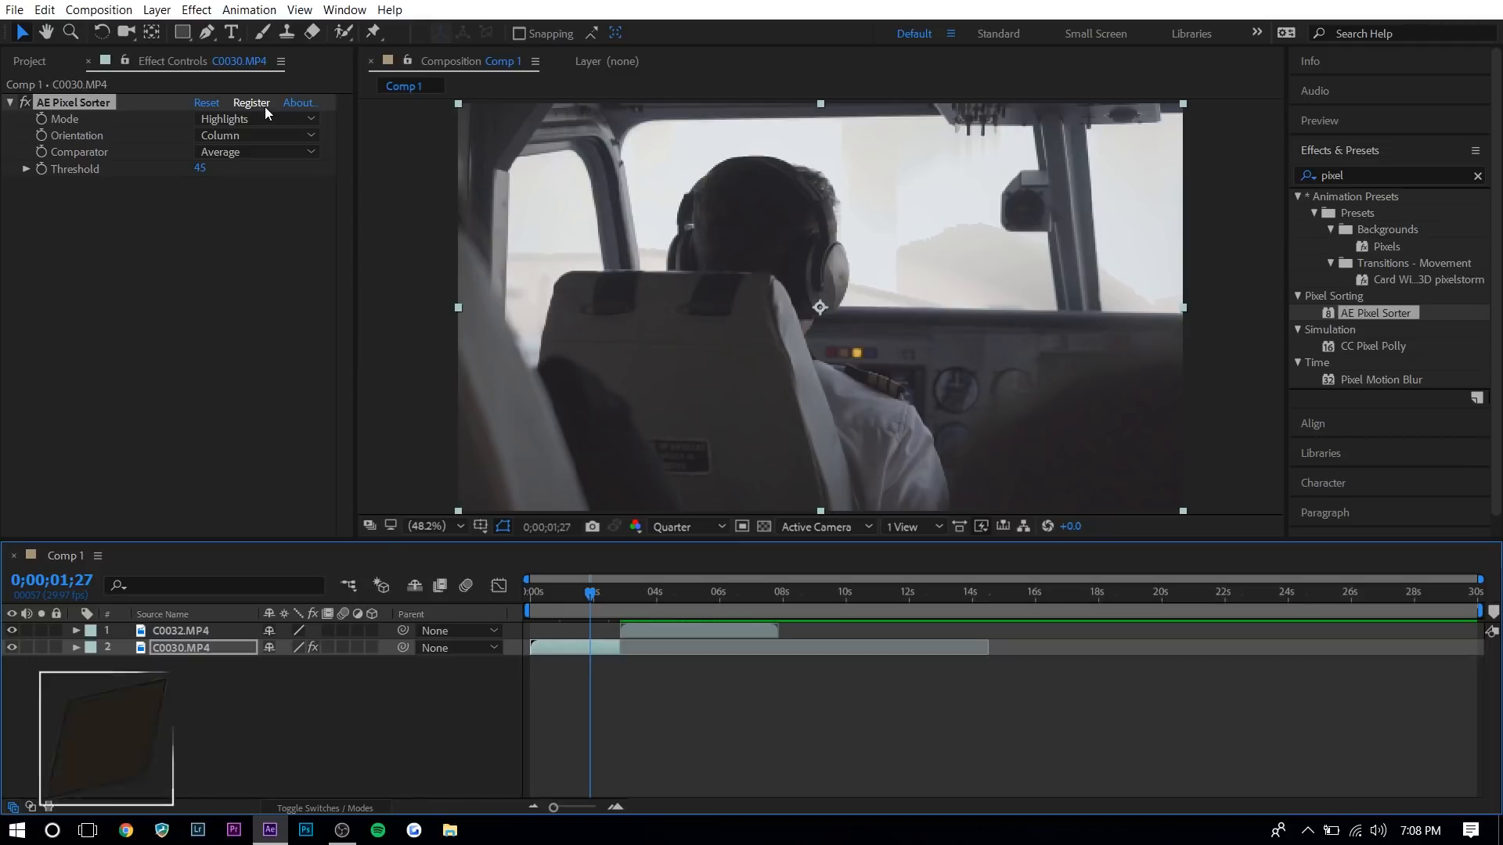
{"action": "left_click", "coordinate": [252, 103]}
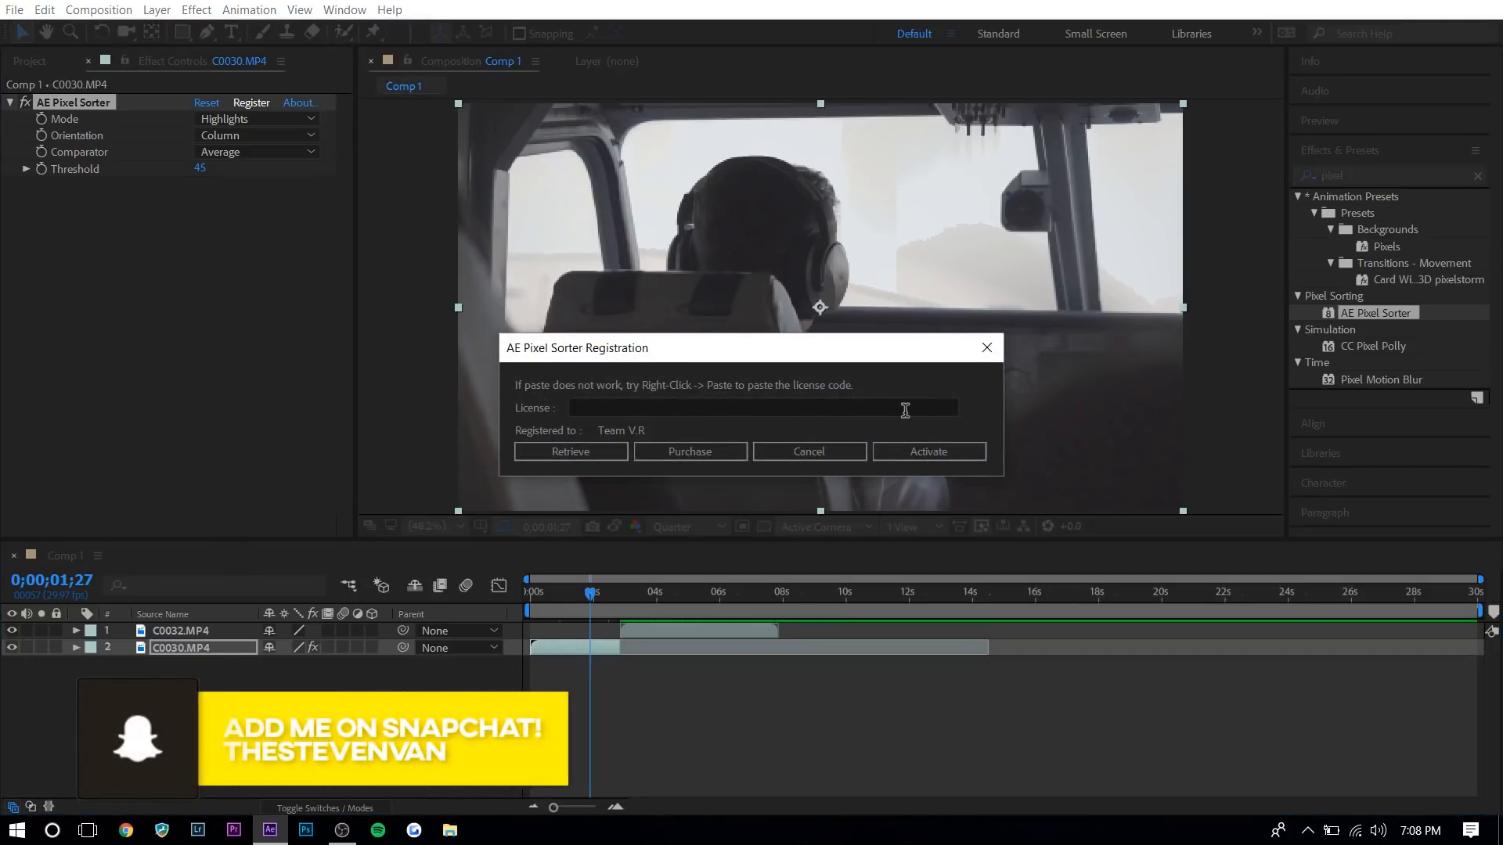
{"action": "mouse_move", "coordinate": [975, 448]}
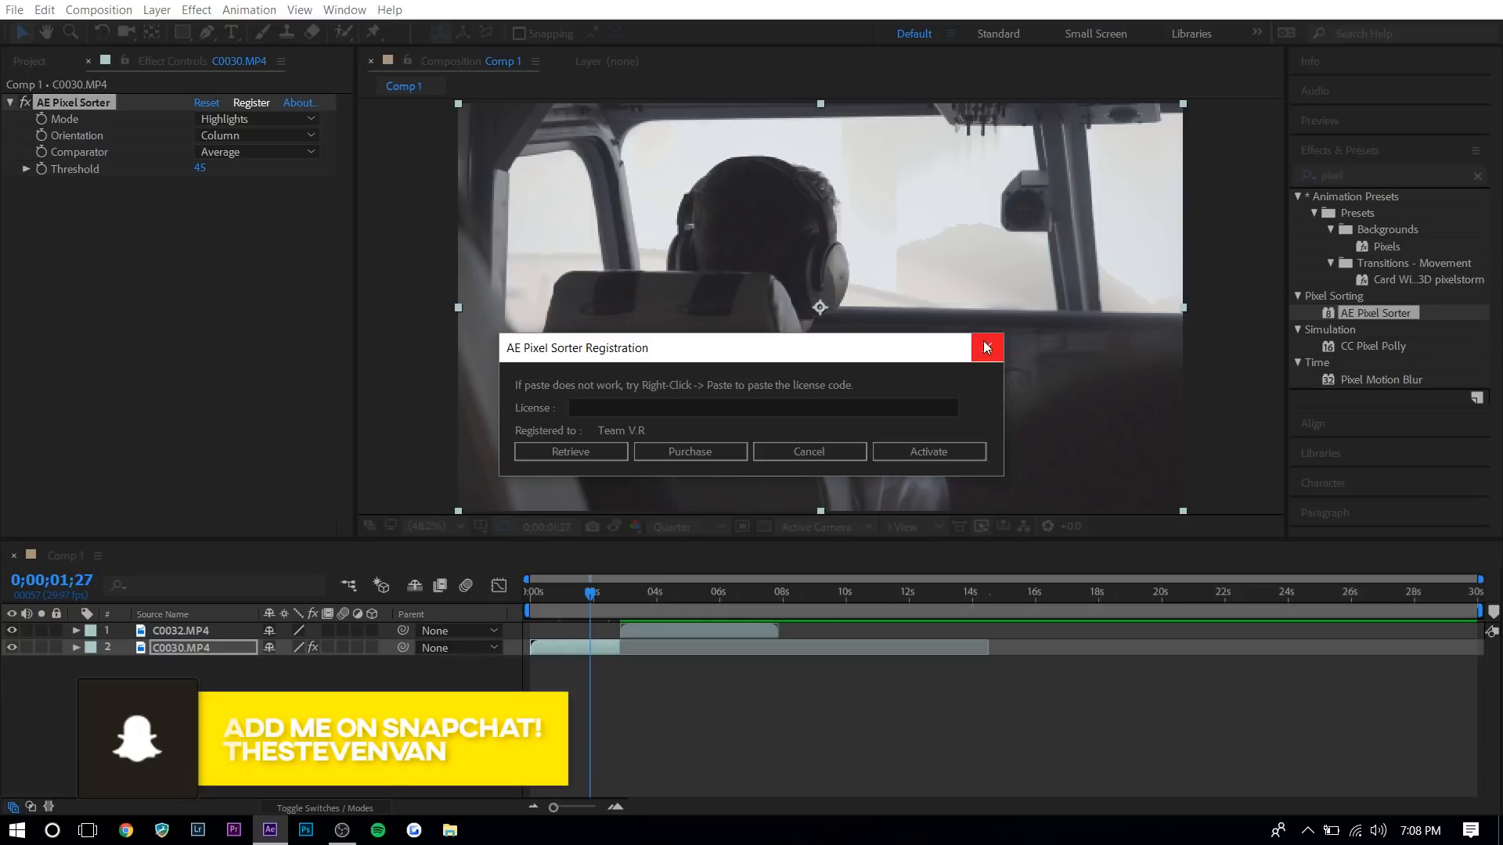
{"action": "left_click", "coordinate": [255, 118]}
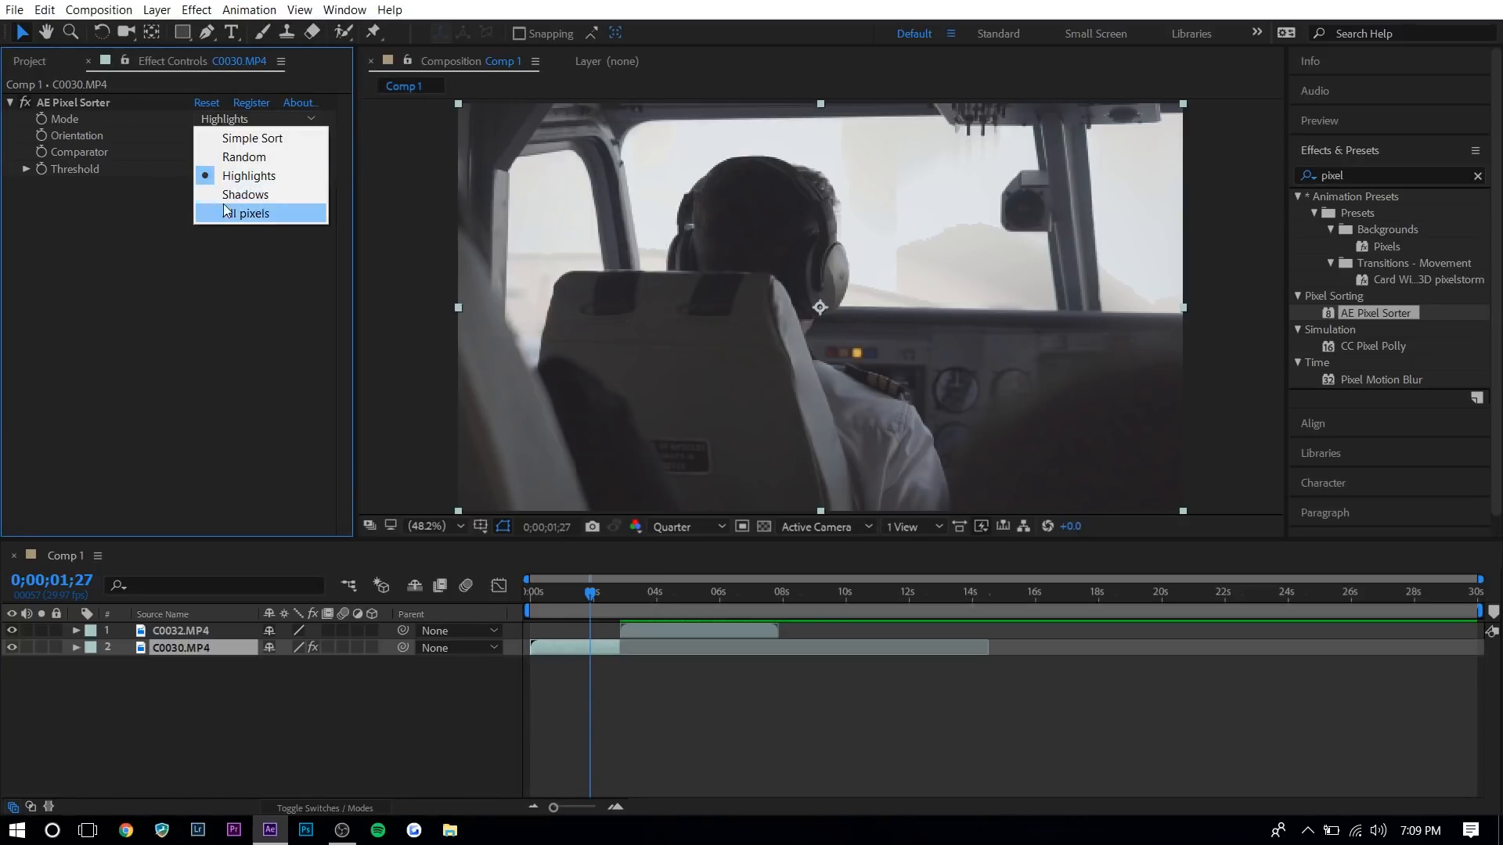
Try the All sort mode, then settle AE Pixel Sorter's Mode on Highlights.
{"action": "left_click", "coordinate": [247, 213]}
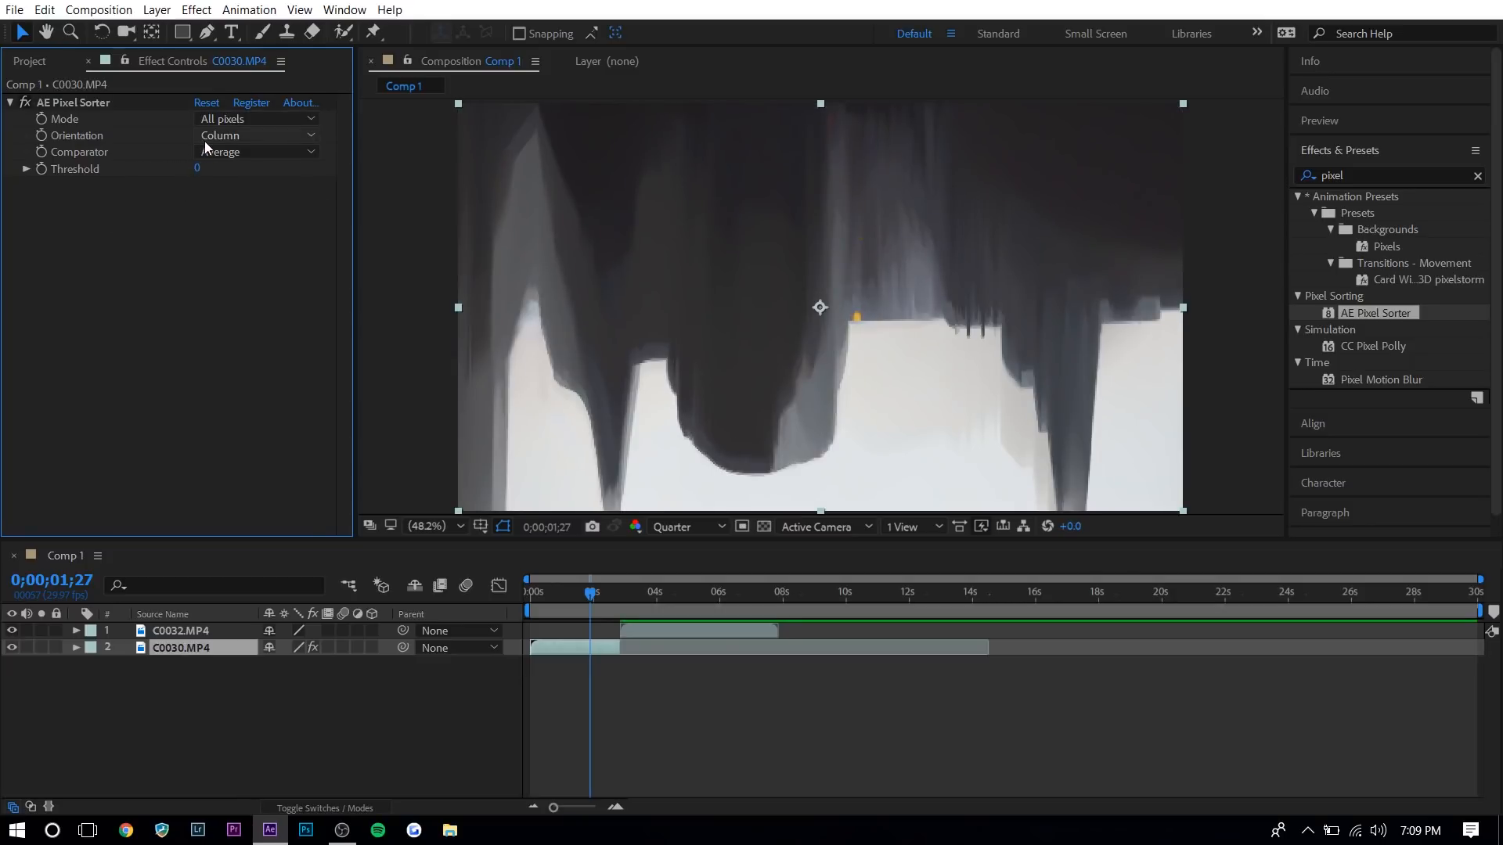
{"action": "left_click", "coordinate": [256, 118]}
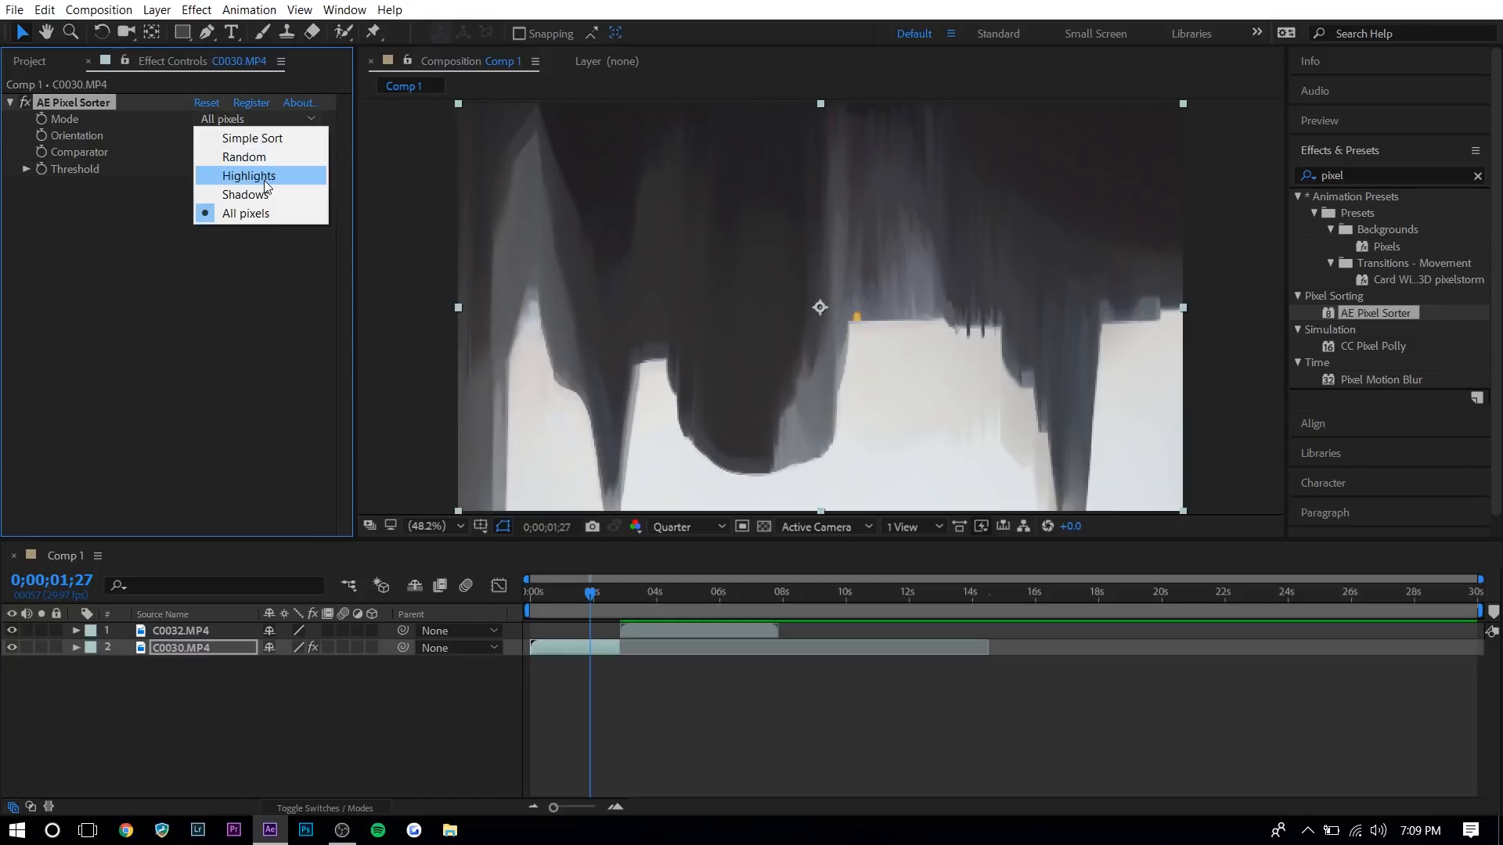
{"action": "left_click", "coordinate": [252, 175]}
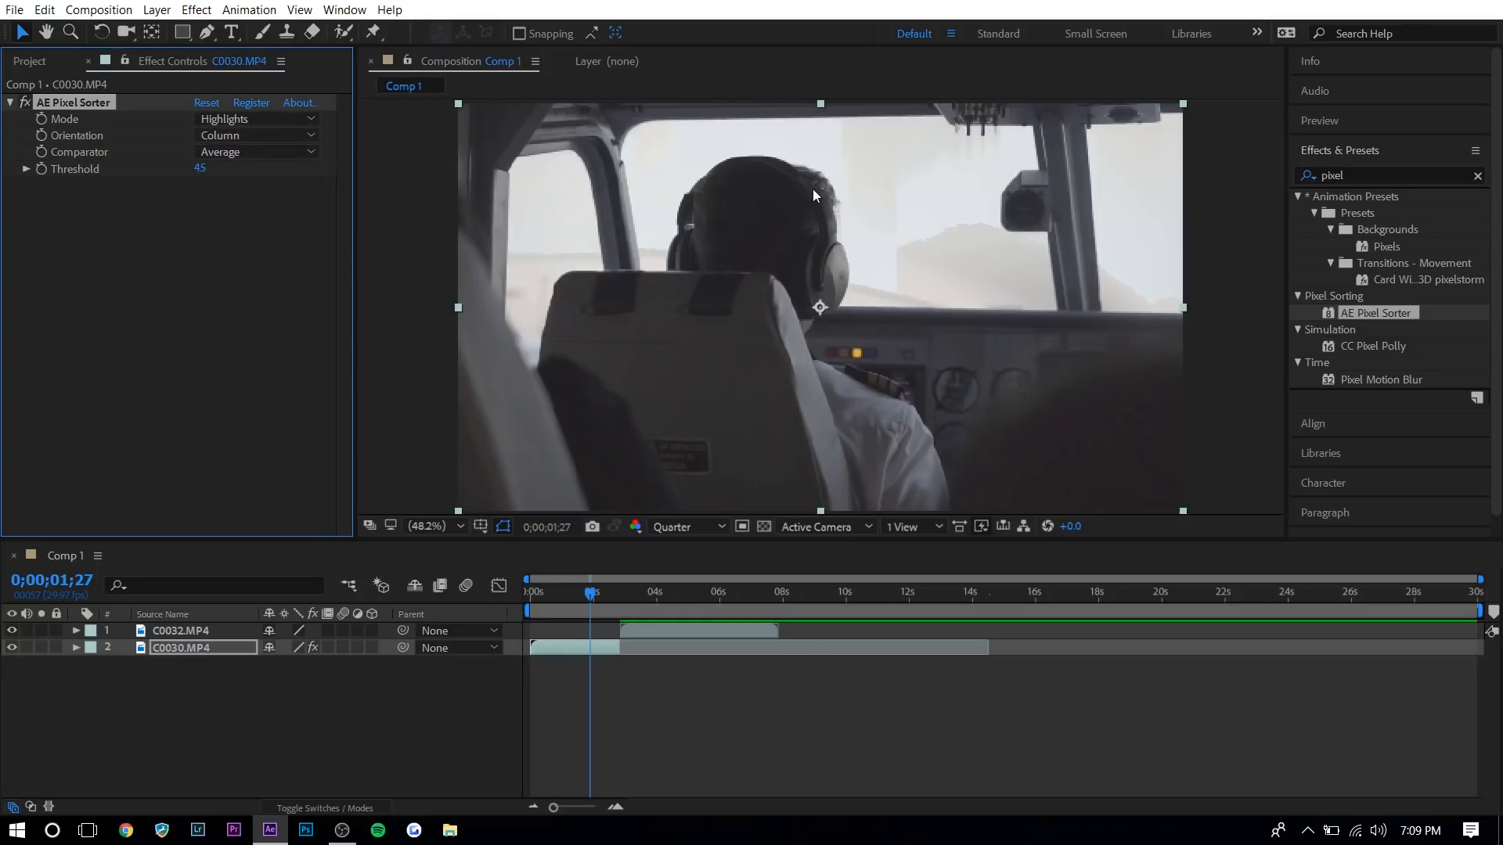
{"action": "mouse_move", "coordinate": [550, 140]}
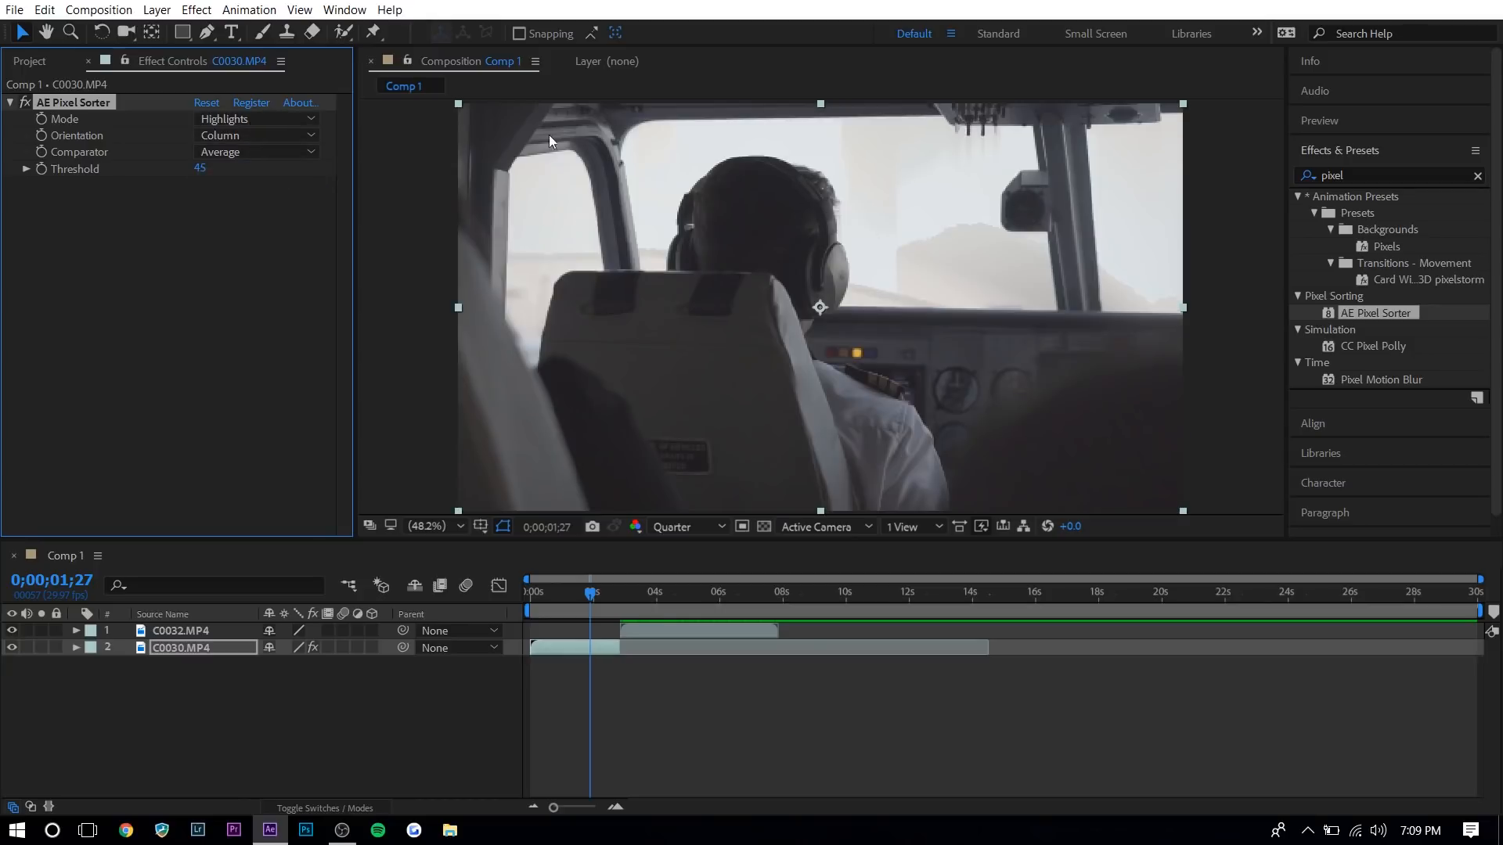
{"action": "left_click", "coordinate": [255, 119]}
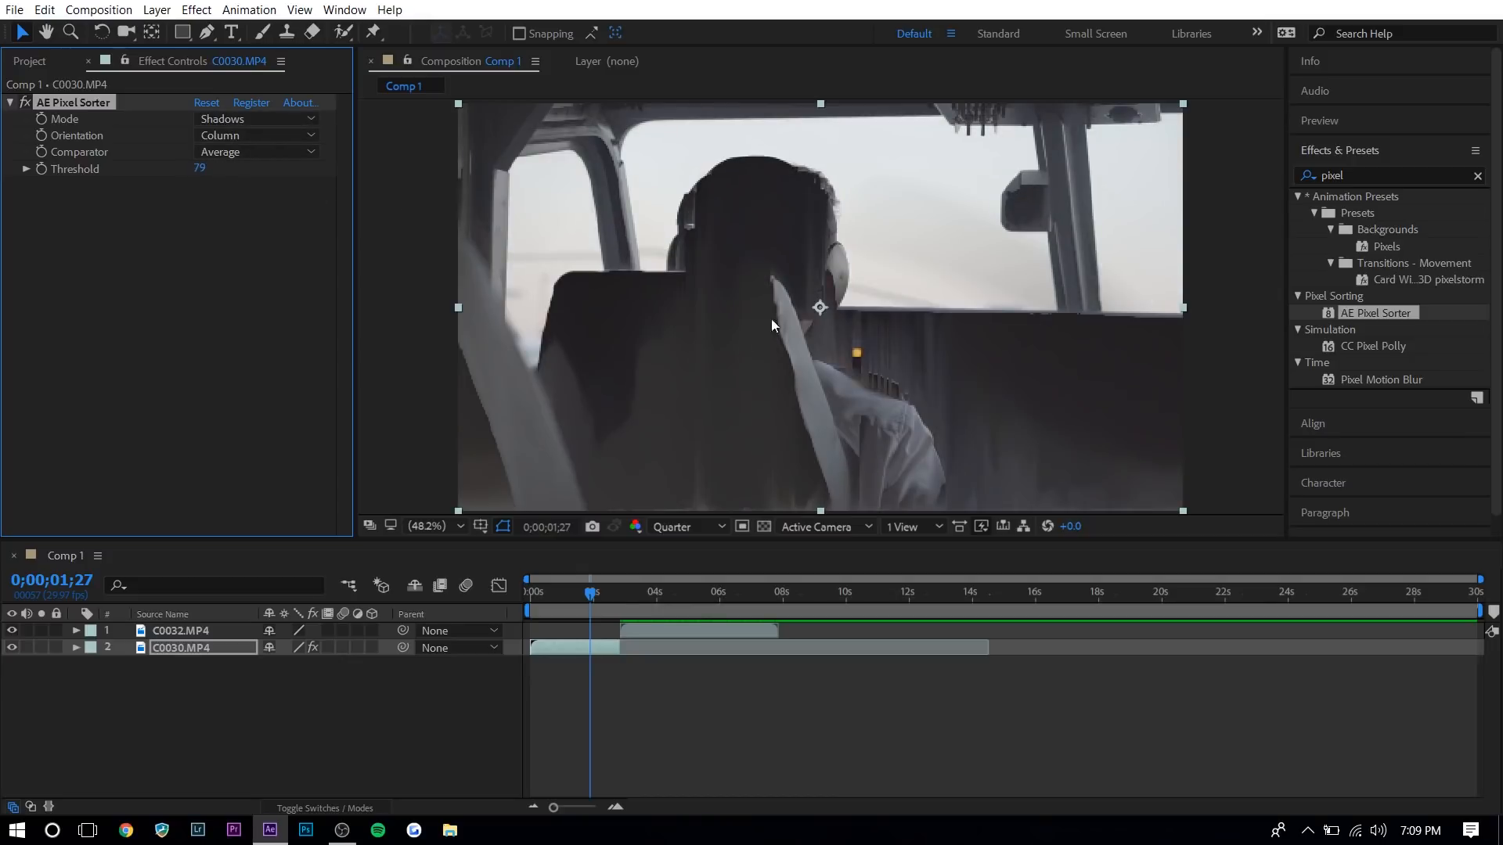
{"action": "left_click", "coordinate": [257, 118]}
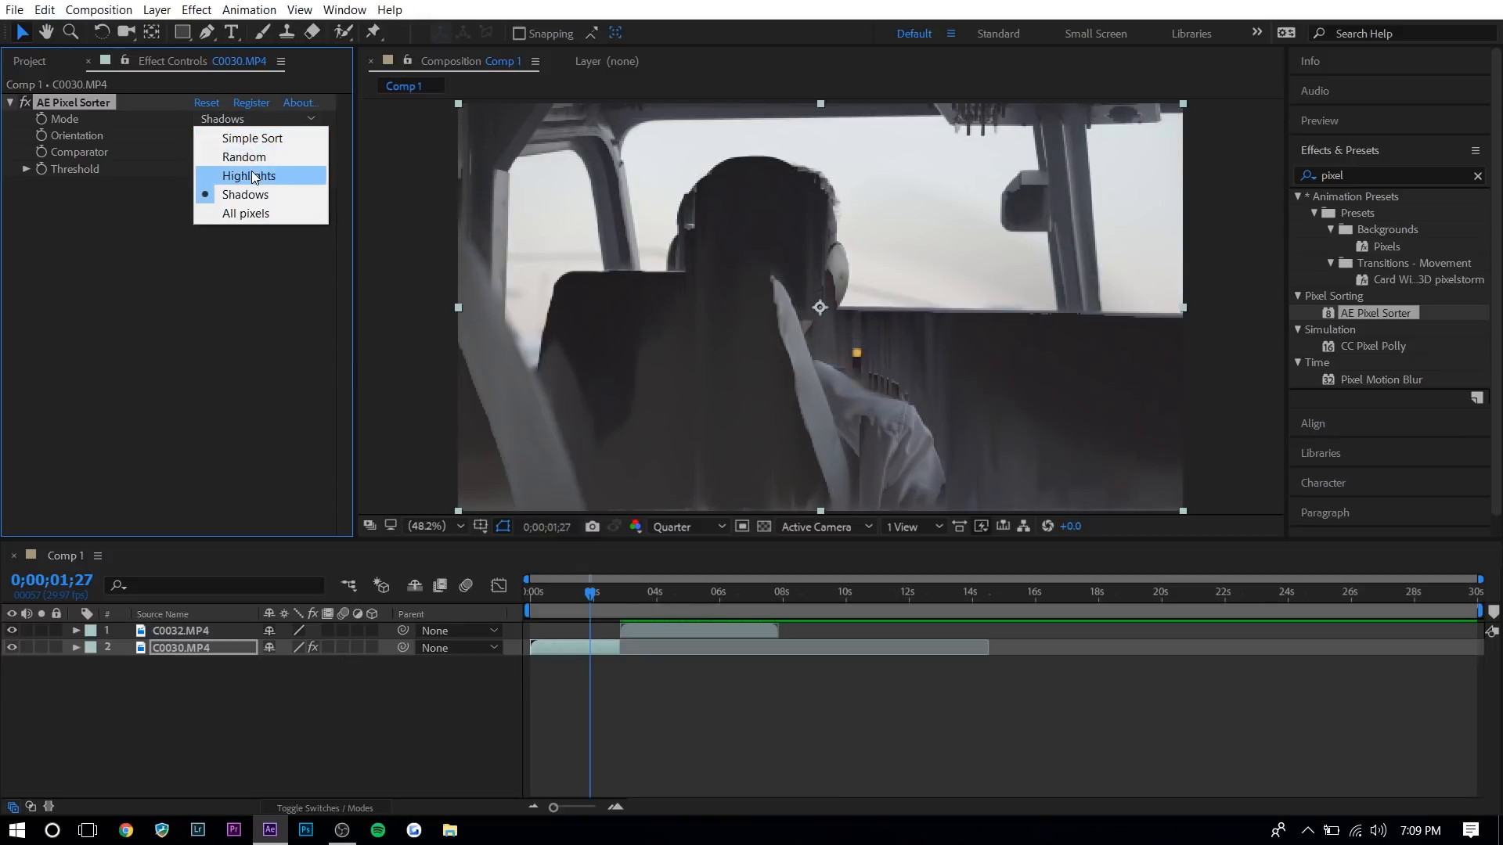
{"action": "left_click", "coordinate": [249, 174]}
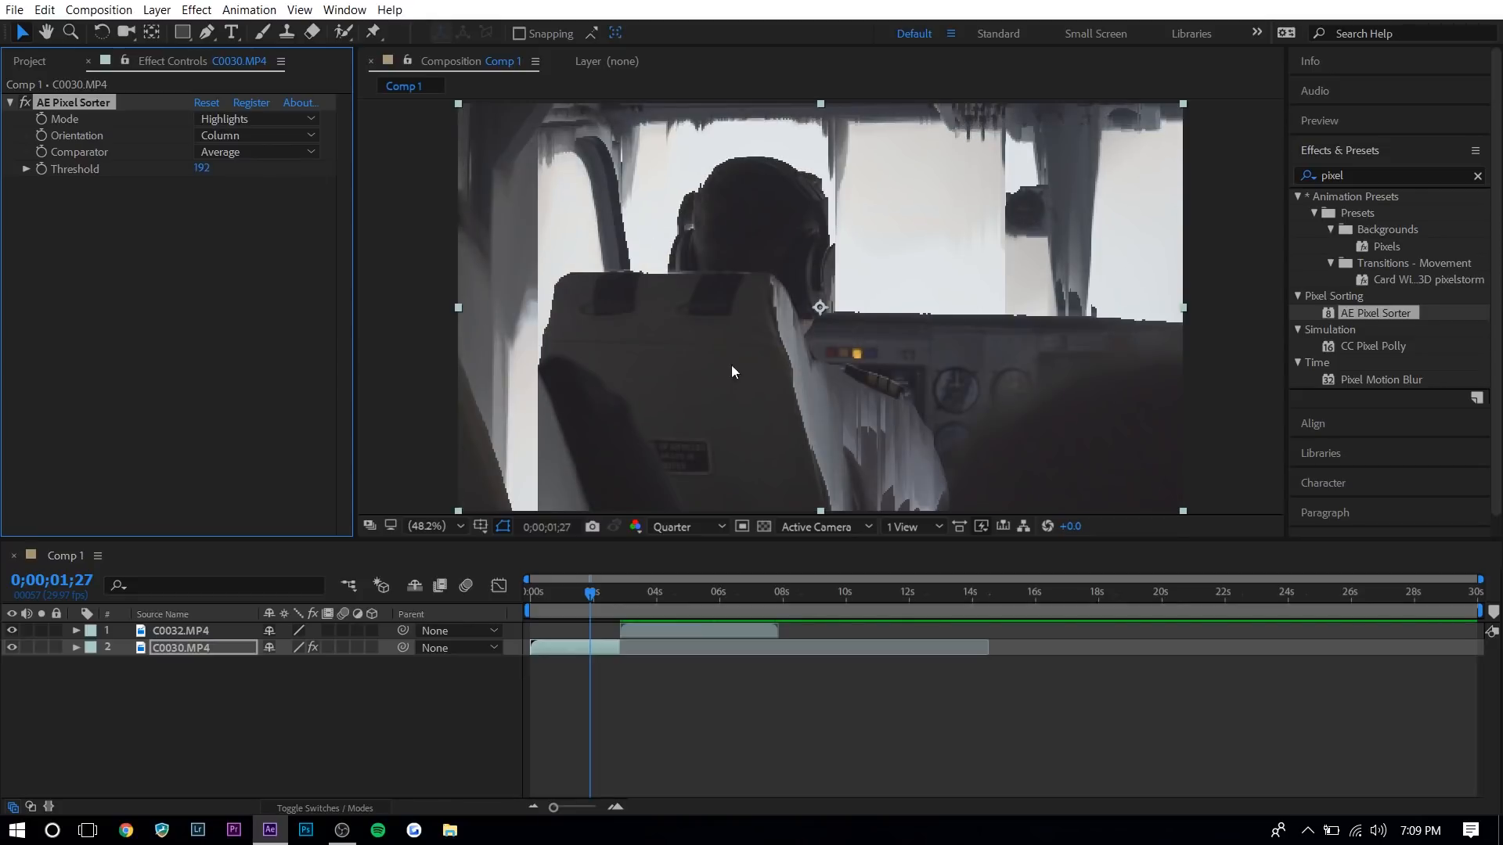
{"action": "mouse_move", "coordinate": [159, 176]}
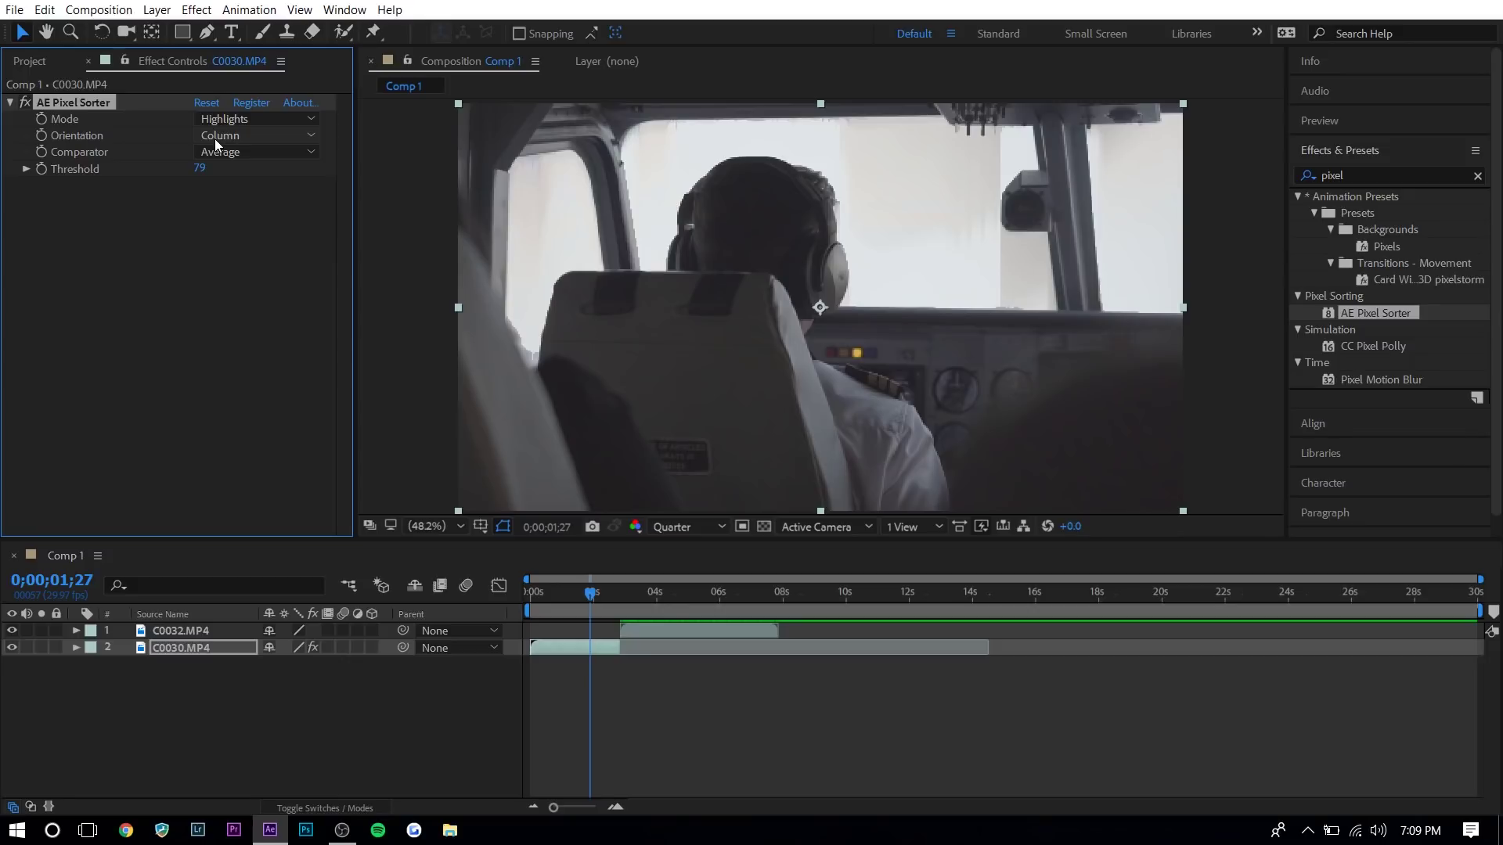
{"action": "left_click", "coordinate": [255, 135]}
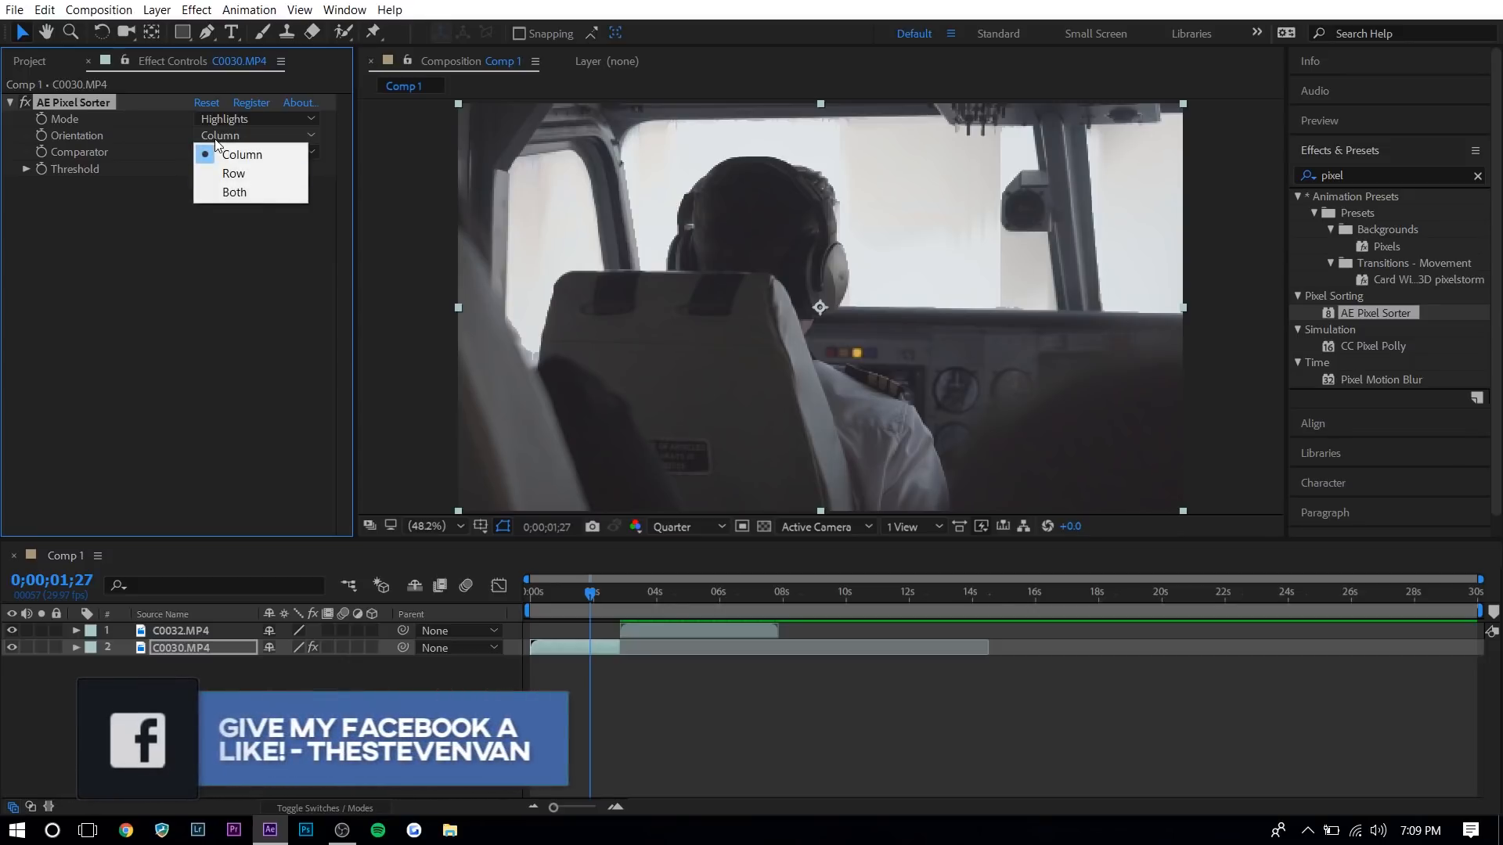
Switch Pixel Sorter orientation to Row at threshold 207 and select the C0030.MP4 layer.
{"action": "left_click", "coordinate": [234, 174]}
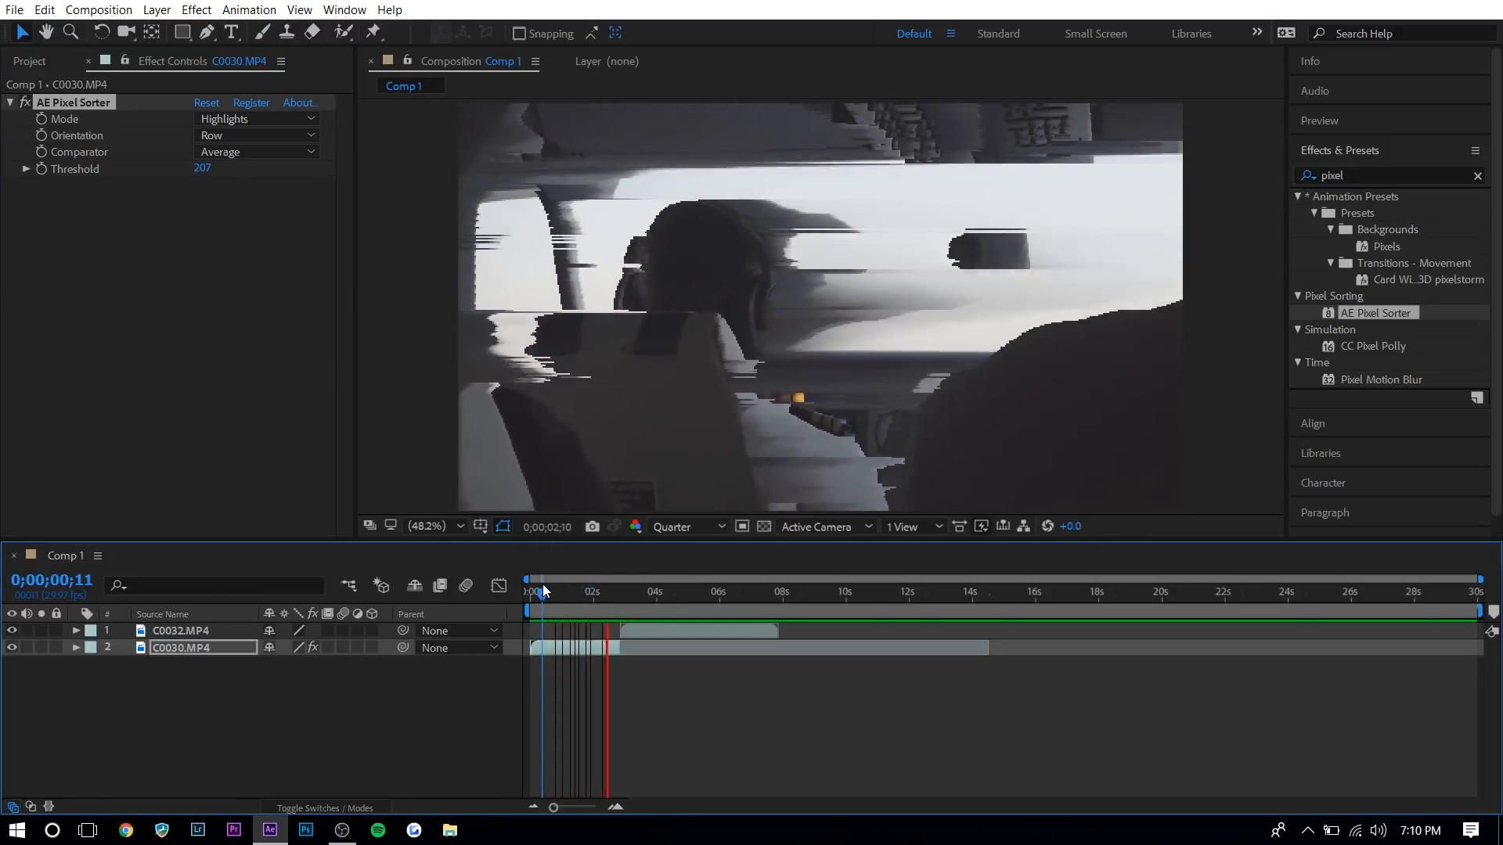
{"action": "left_click", "coordinate": [554, 591]}
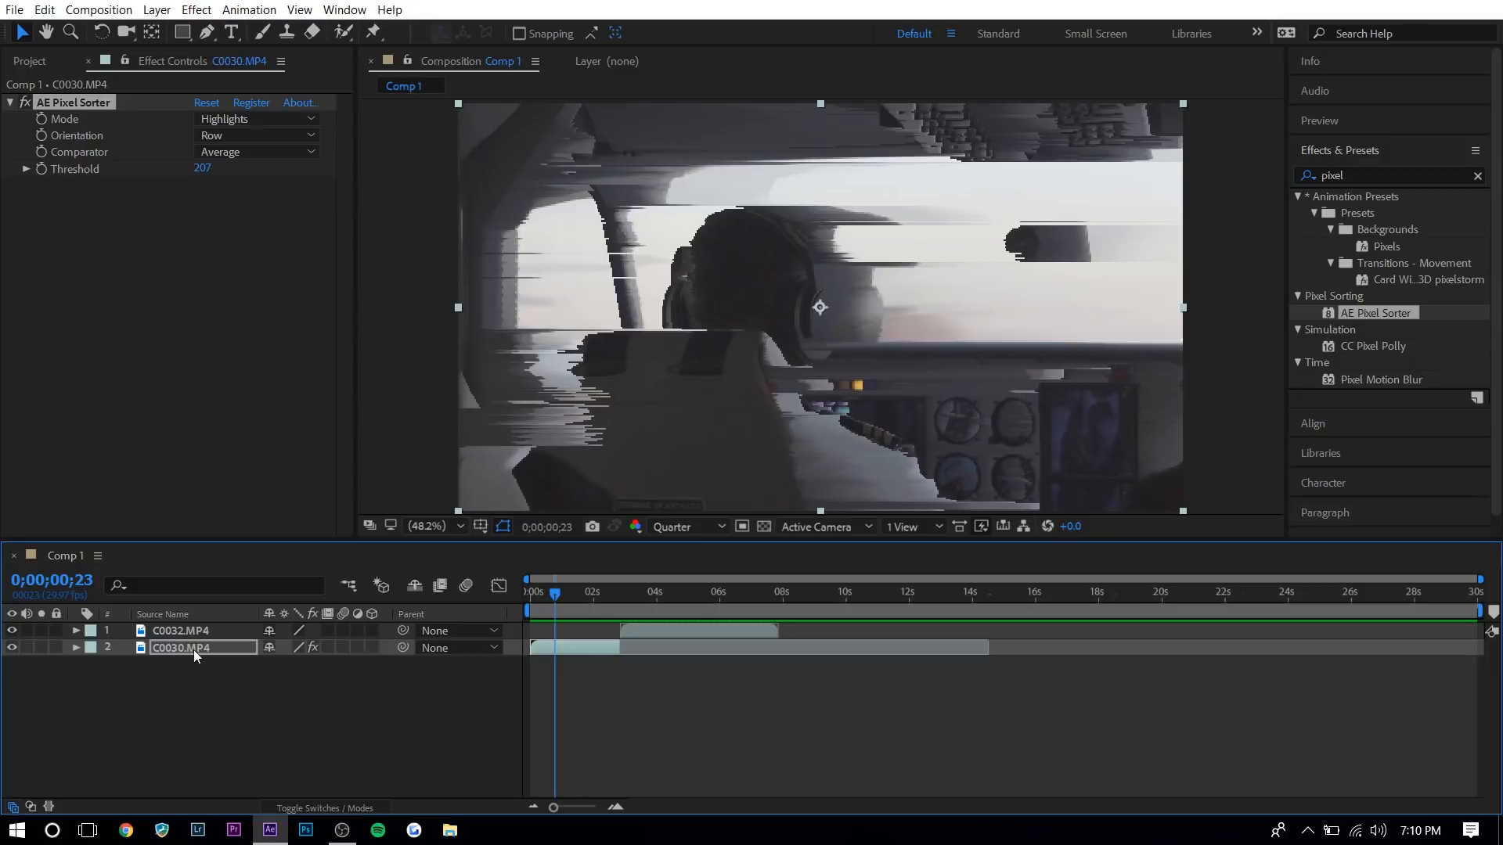
{"action": "mouse_move", "coordinate": [173, 180]}
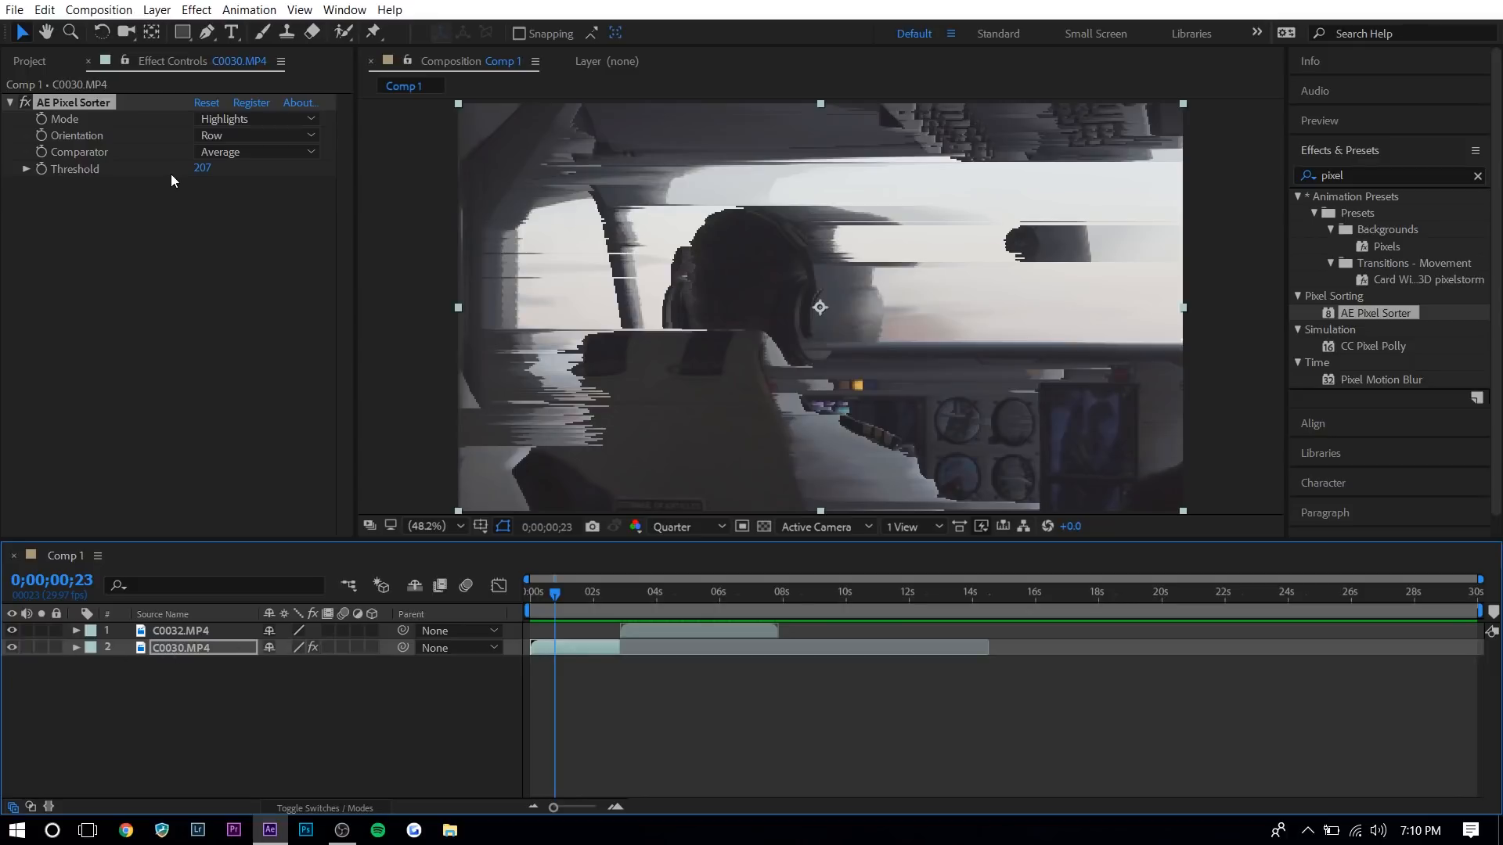
{"action": "mouse_move", "coordinate": [230, 194]}
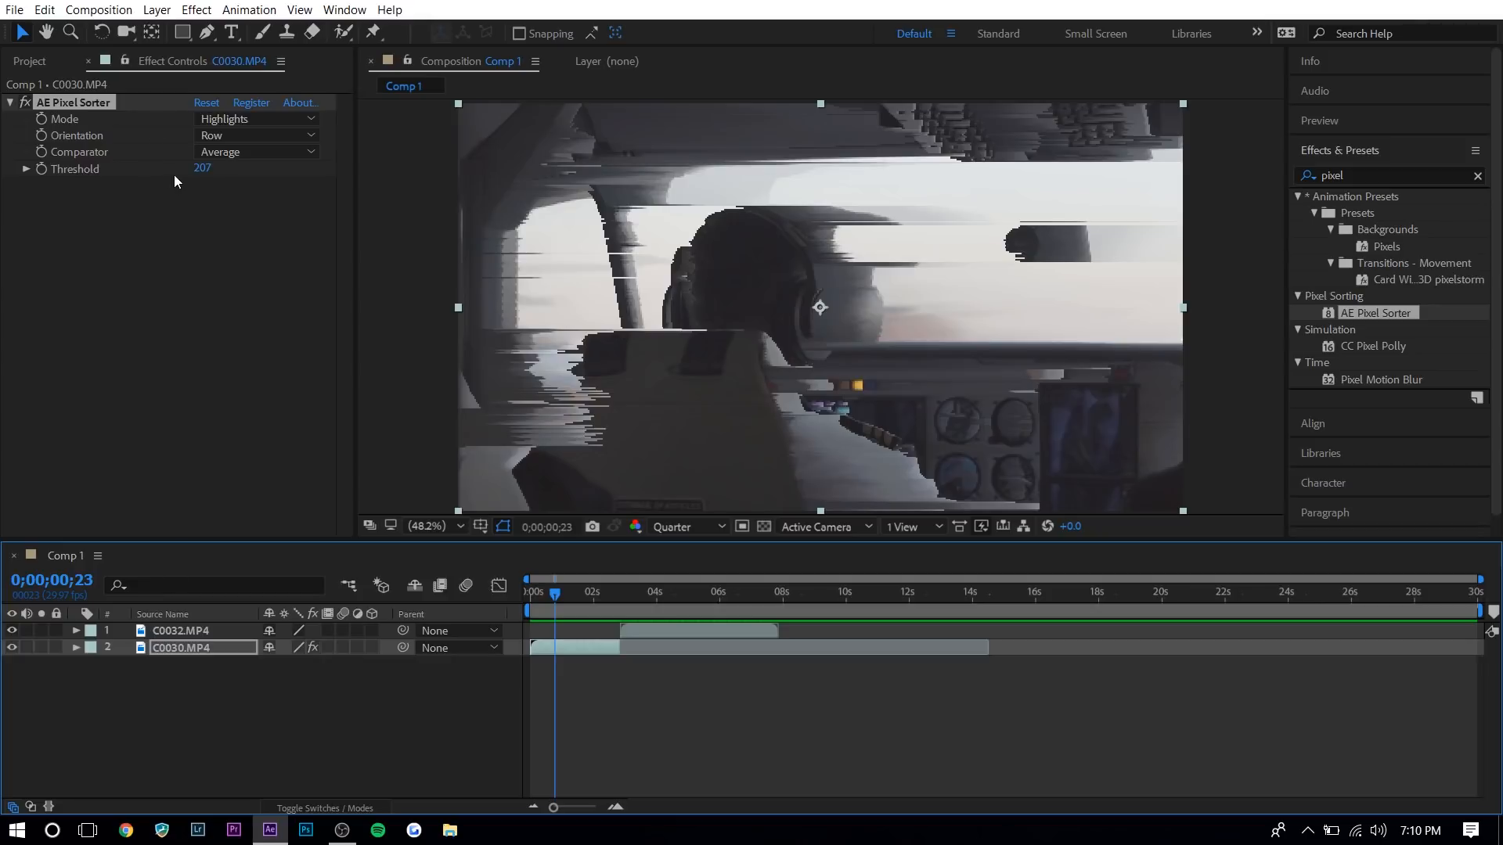
{"action": "mouse_move", "coordinate": [251, 169]}
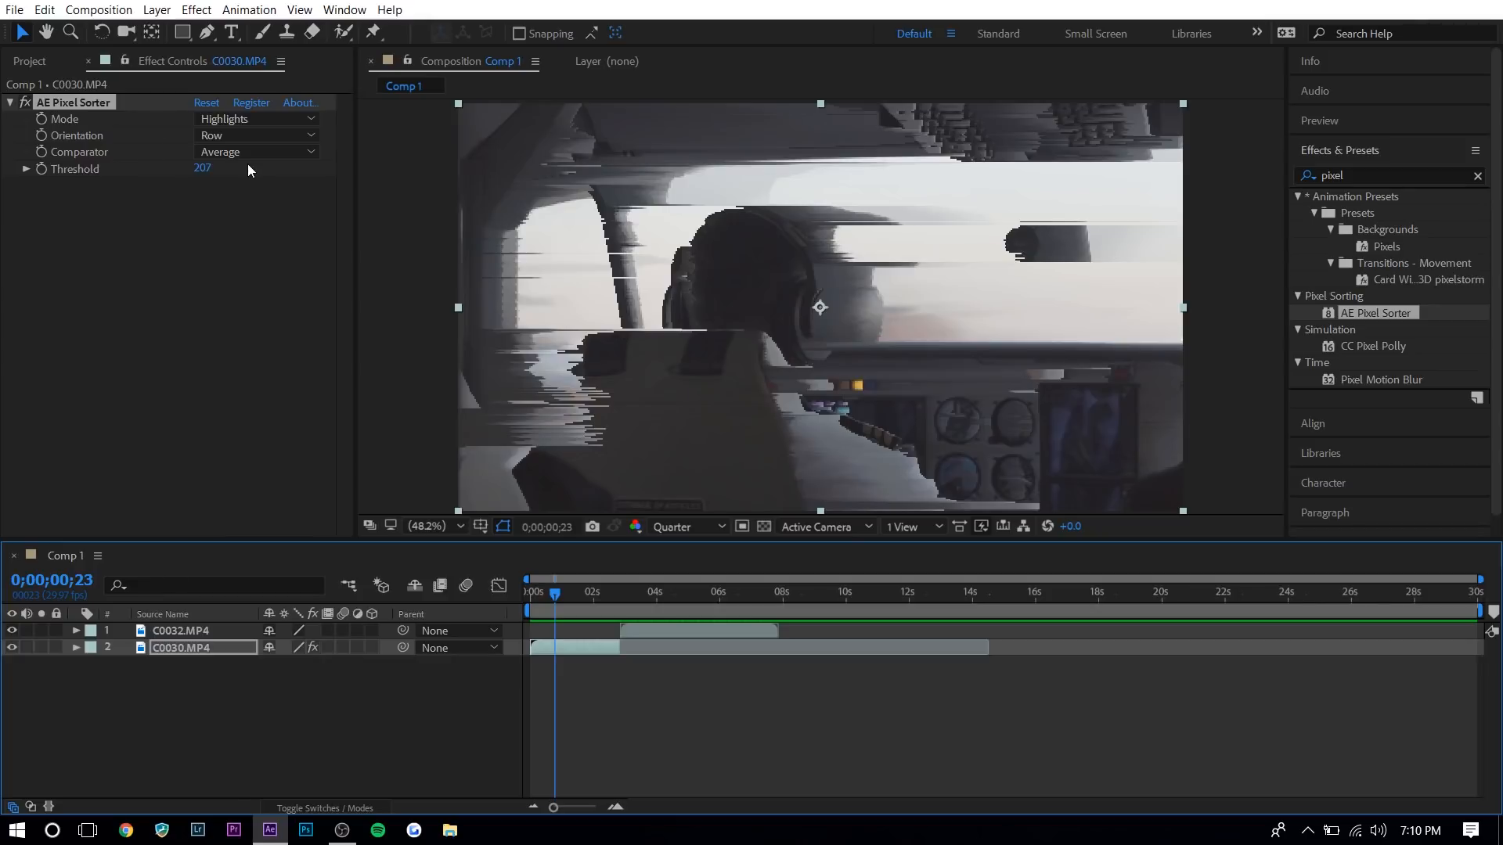
{"action": "mouse_move", "coordinate": [122, 662]}
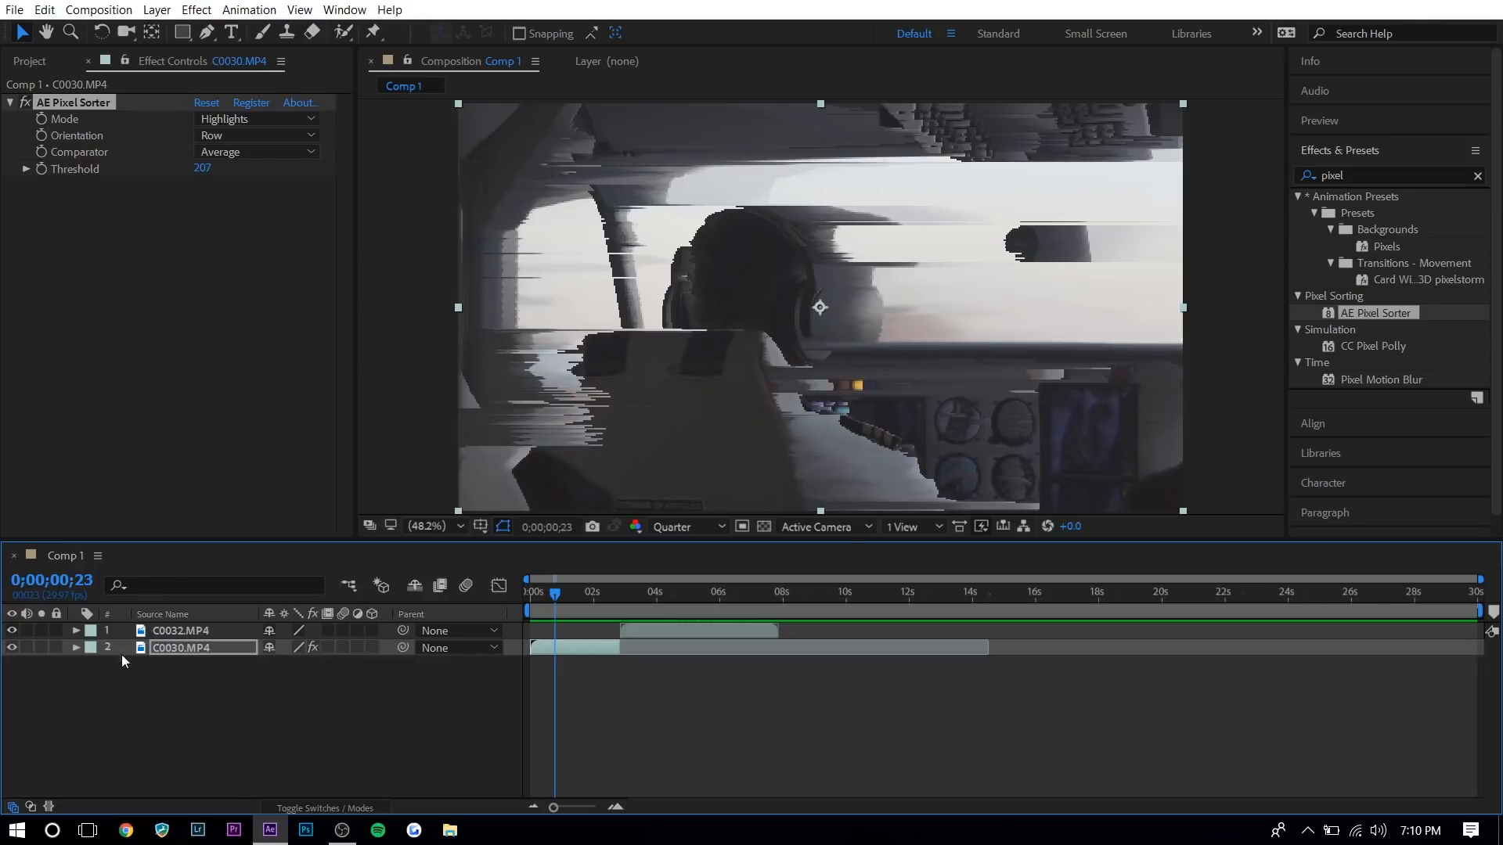
Expand C0030.MP4's effects, enable Threshold keyframing at 25, and move the time indicator.
{"action": "left_click", "coordinate": [76, 647]}
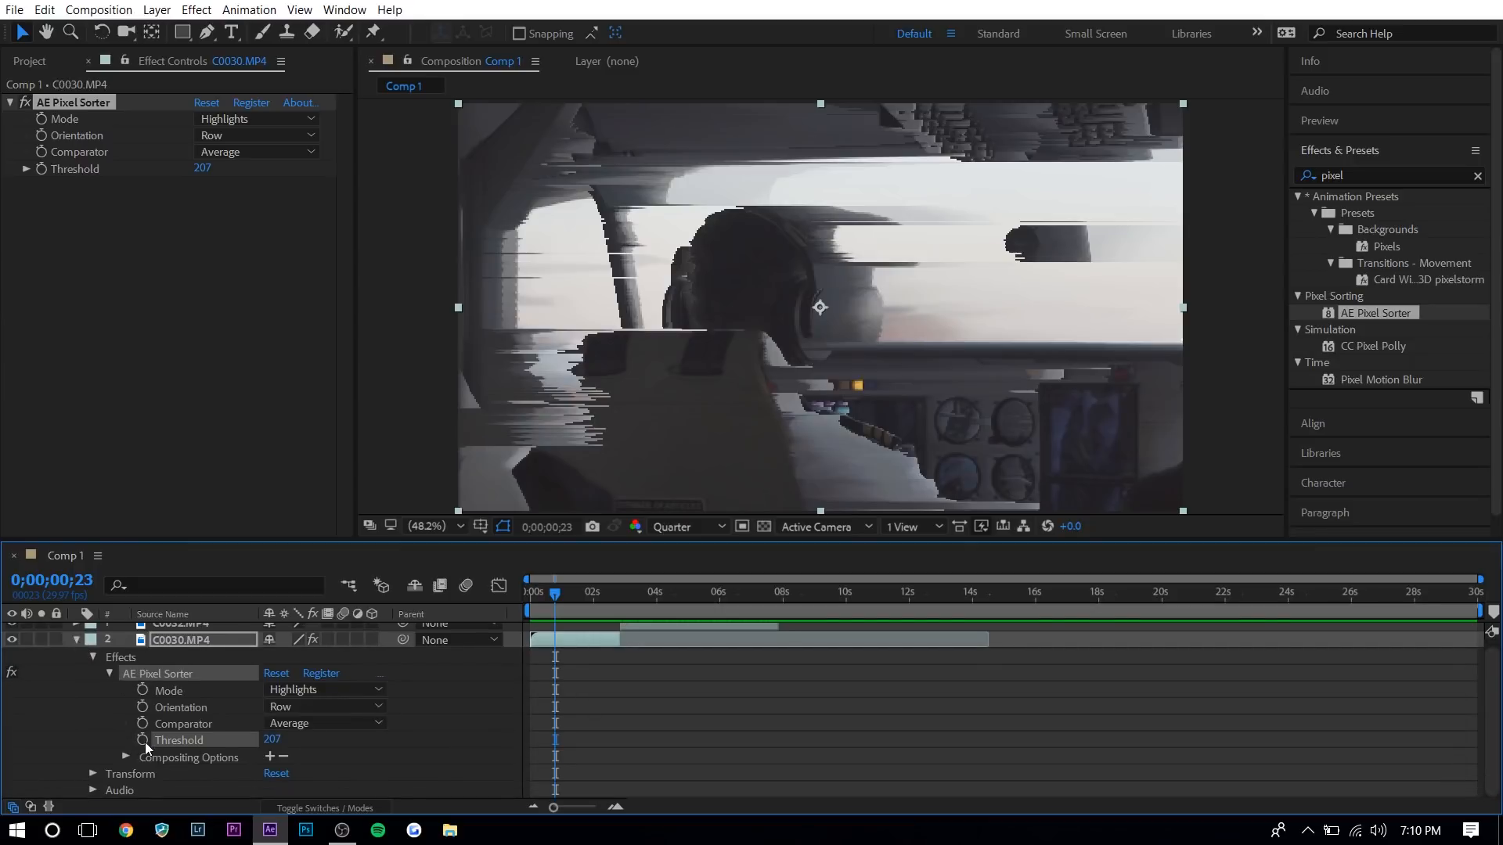
{"action": "left_click", "coordinate": [143, 739]}
{"action": "type", "text": "25"}
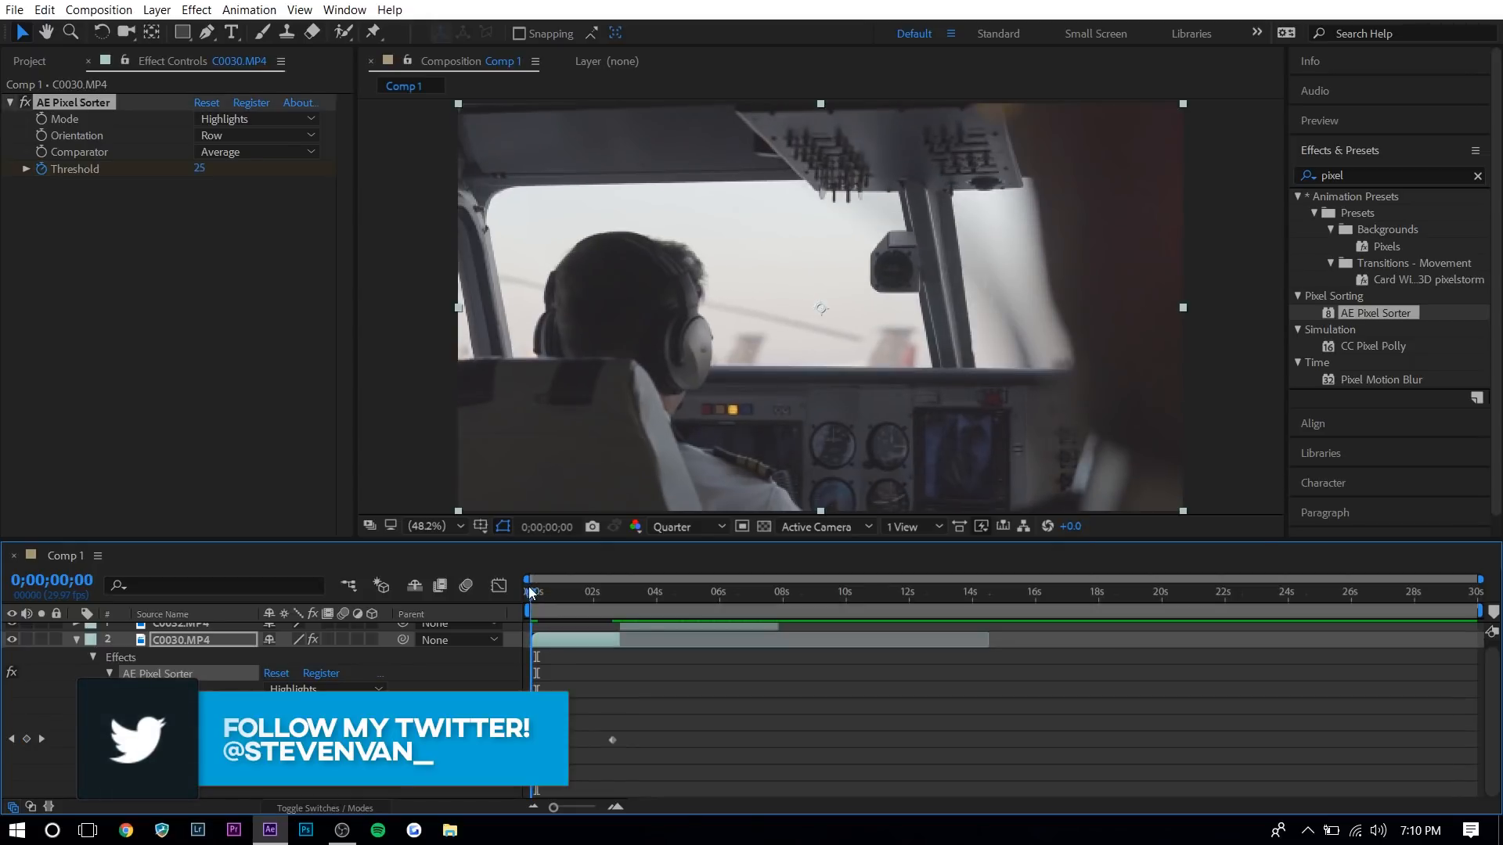
{"action": "left_click_drag", "start_coordinate": [529, 593], "coordinate": [537, 593]}
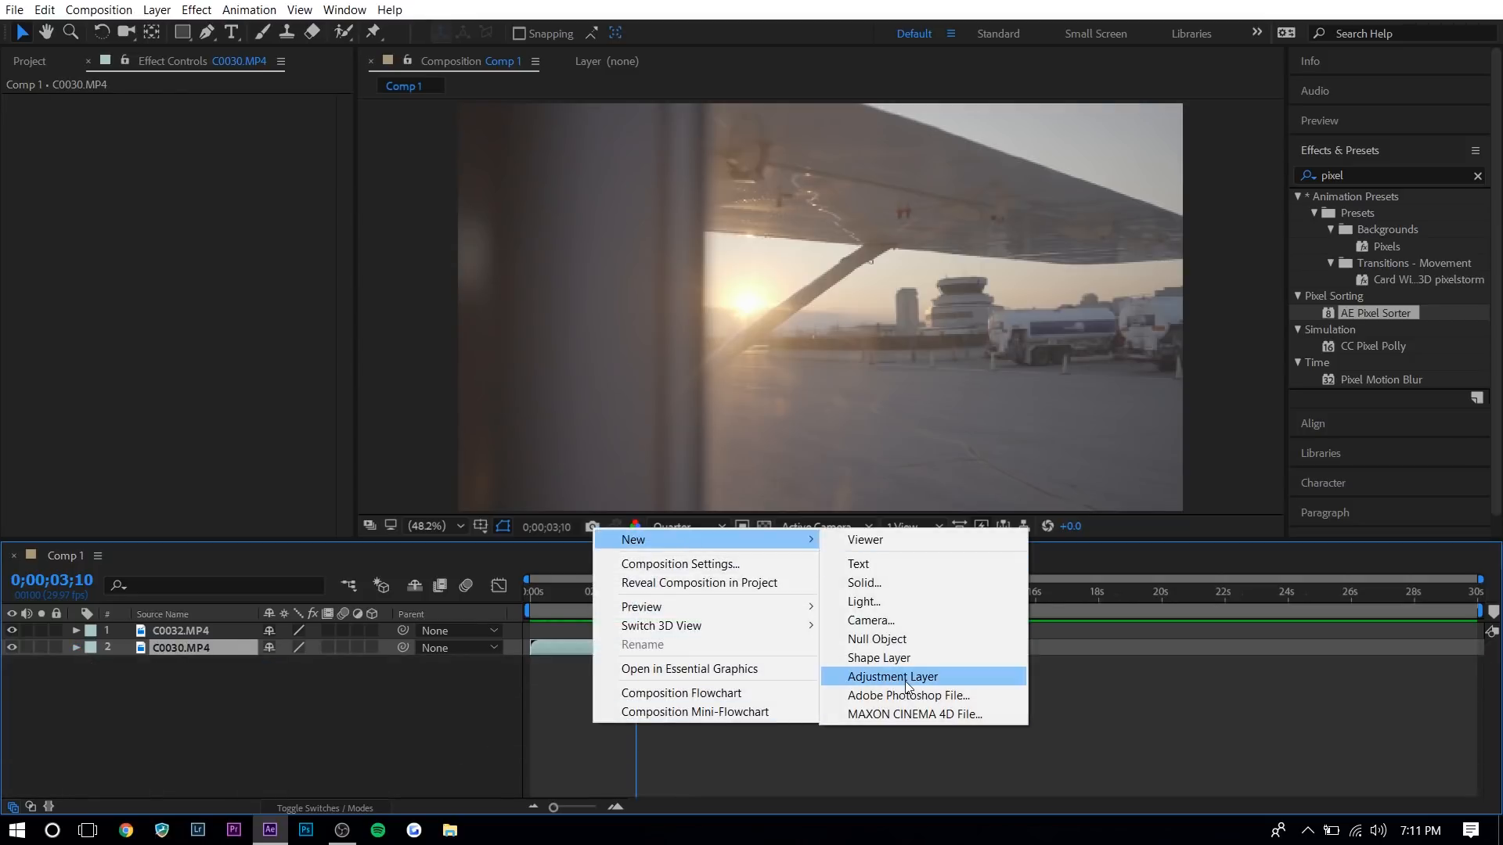
Create a new Adjustment Layer from the timeline's right-click New menu.
{"action": "left_click", "coordinate": [892, 677]}
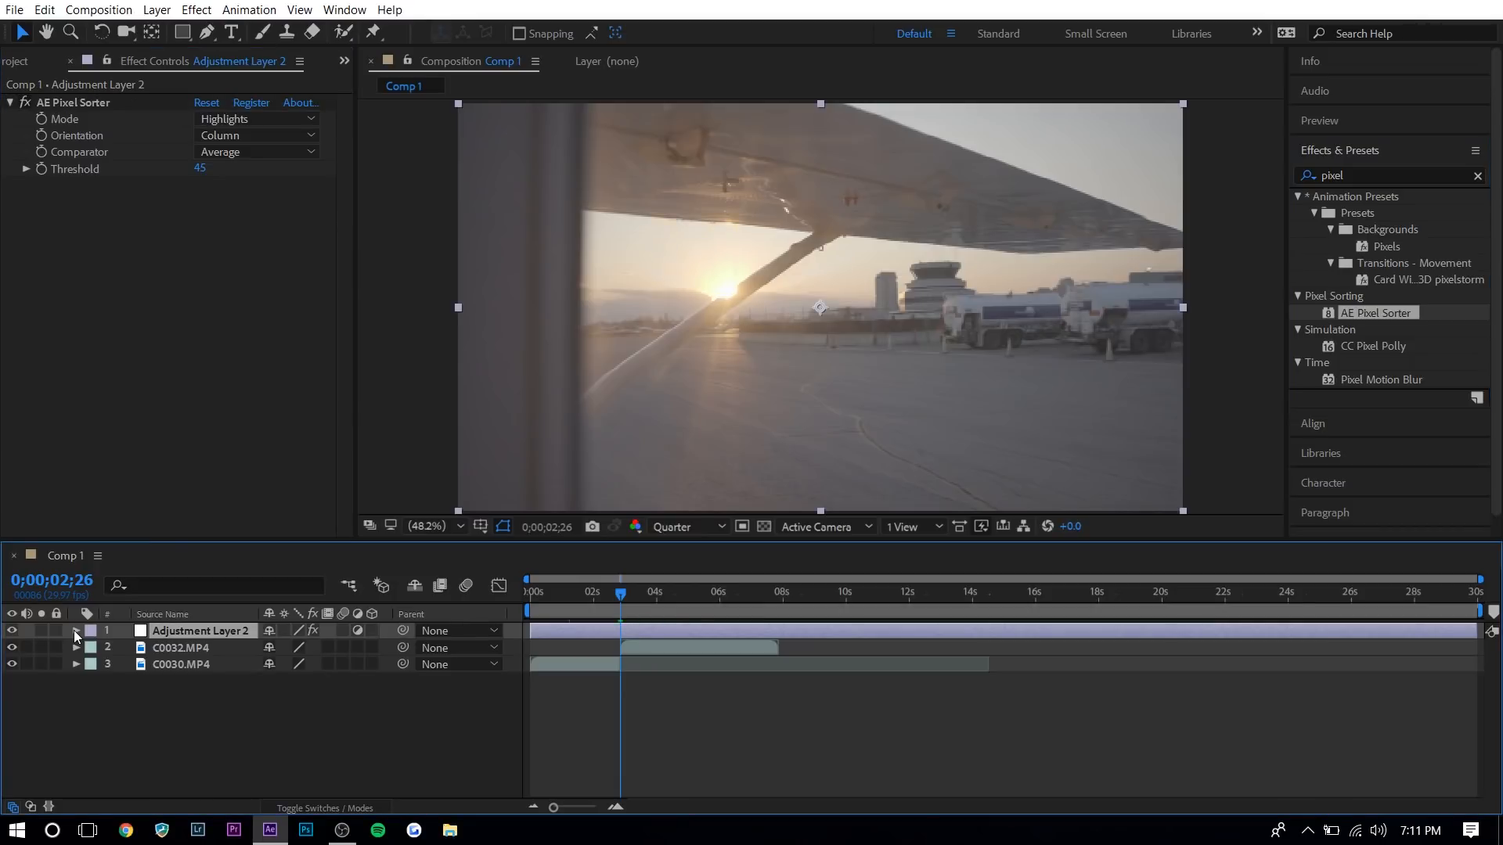
Expand Adjustment Layer 2's Pixel Sorter properties and enter a Threshold of 170.
{"action": "left_click", "coordinate": [75, 631]}
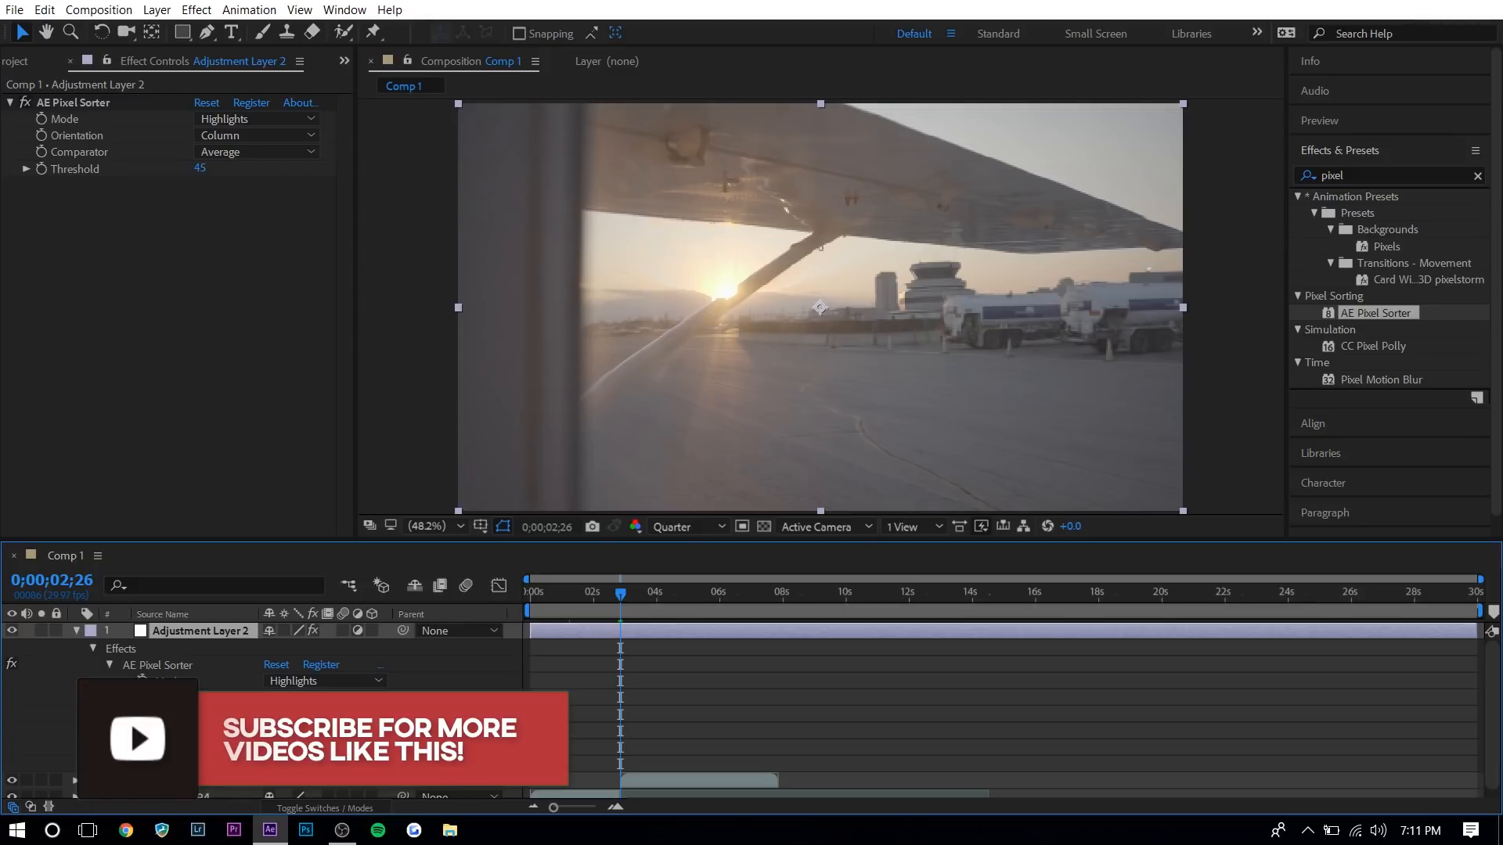
{"action": "type", "text": "170"}
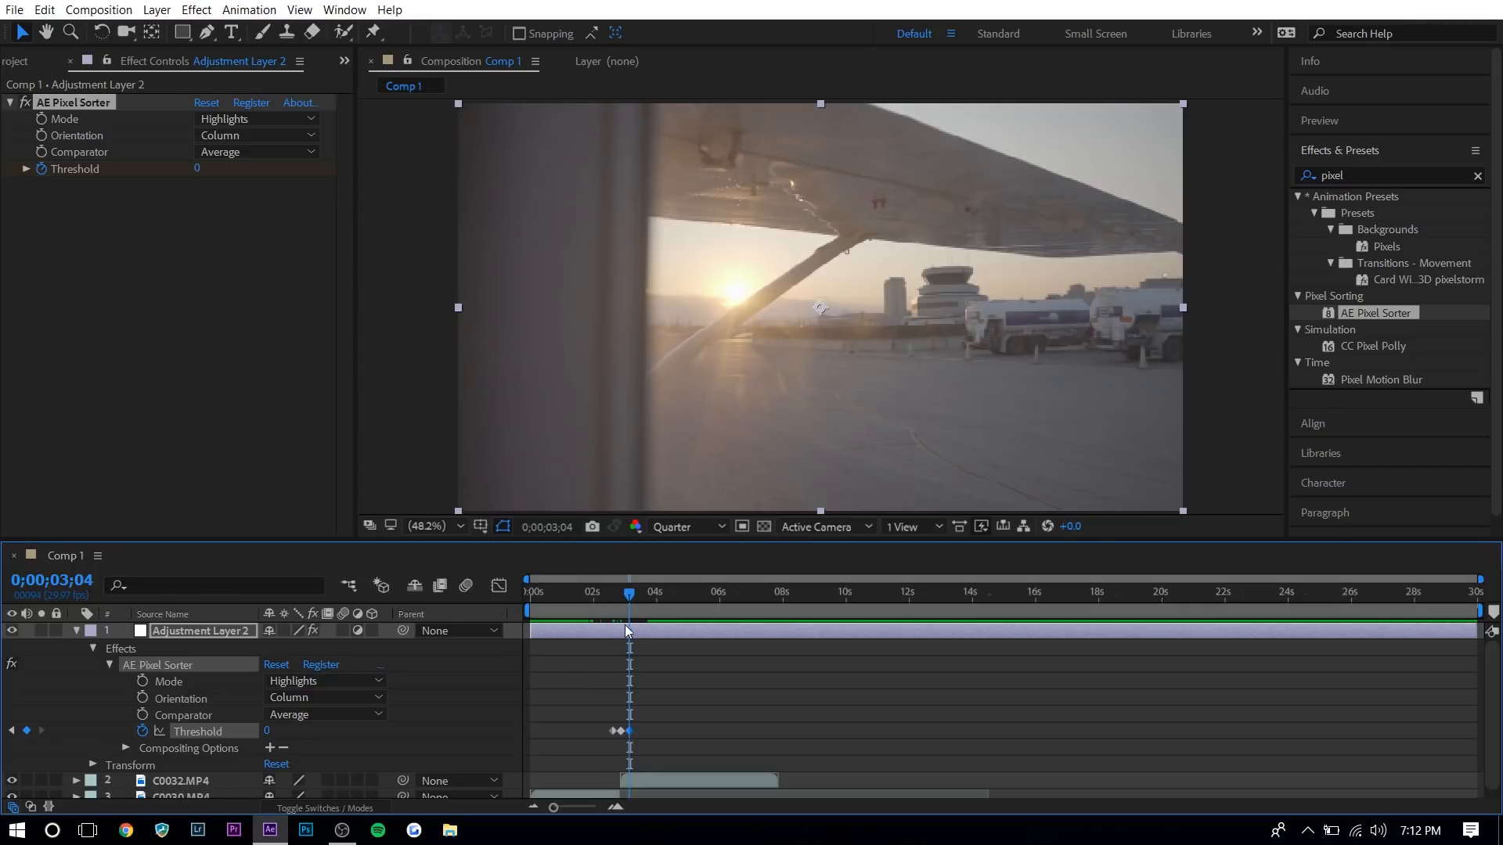
{"action": "mouse_move", "coordinate": [624, 595]}
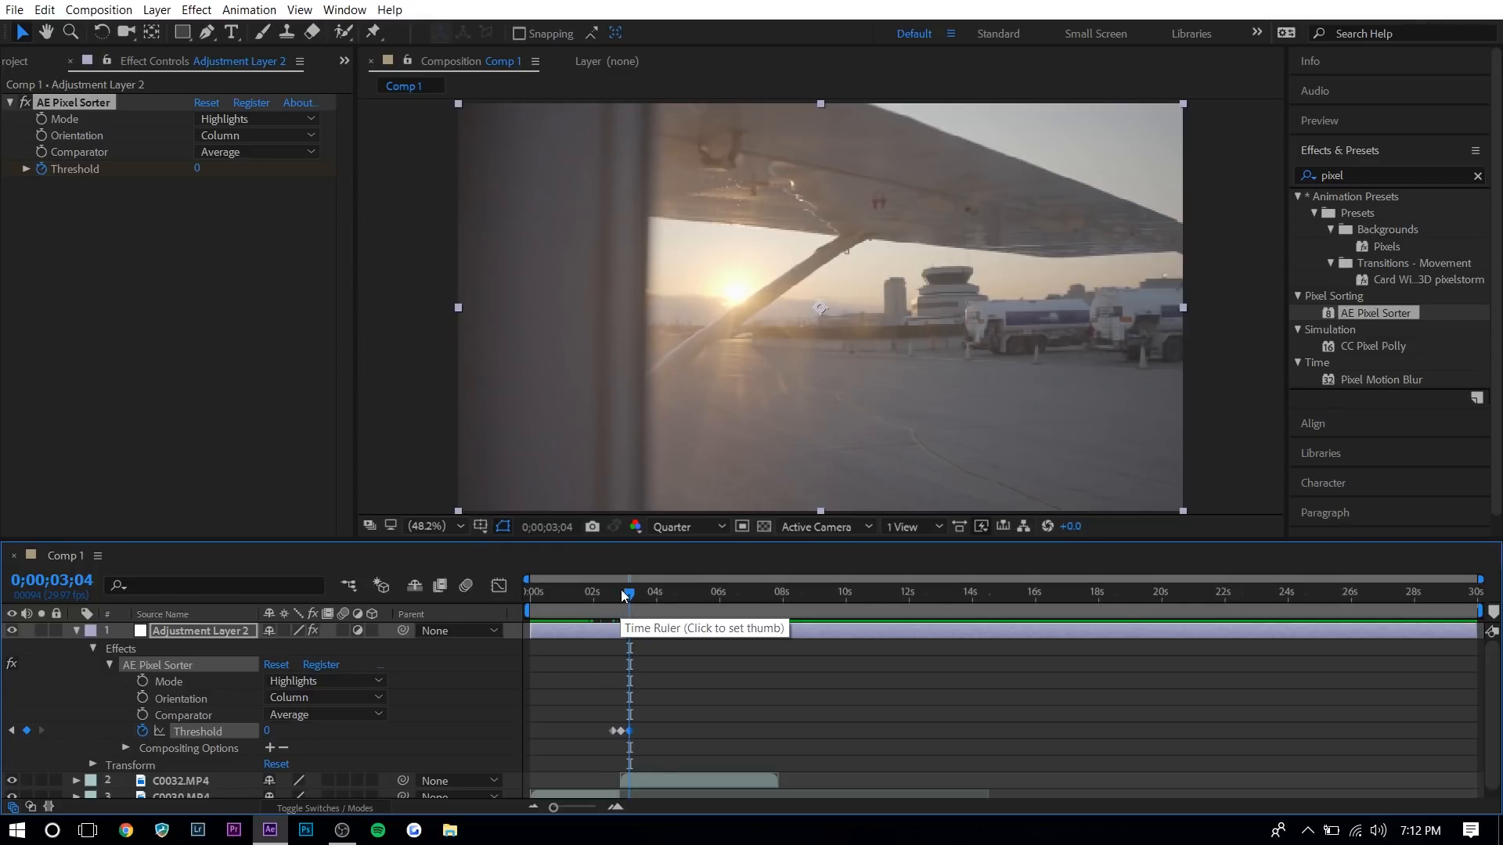